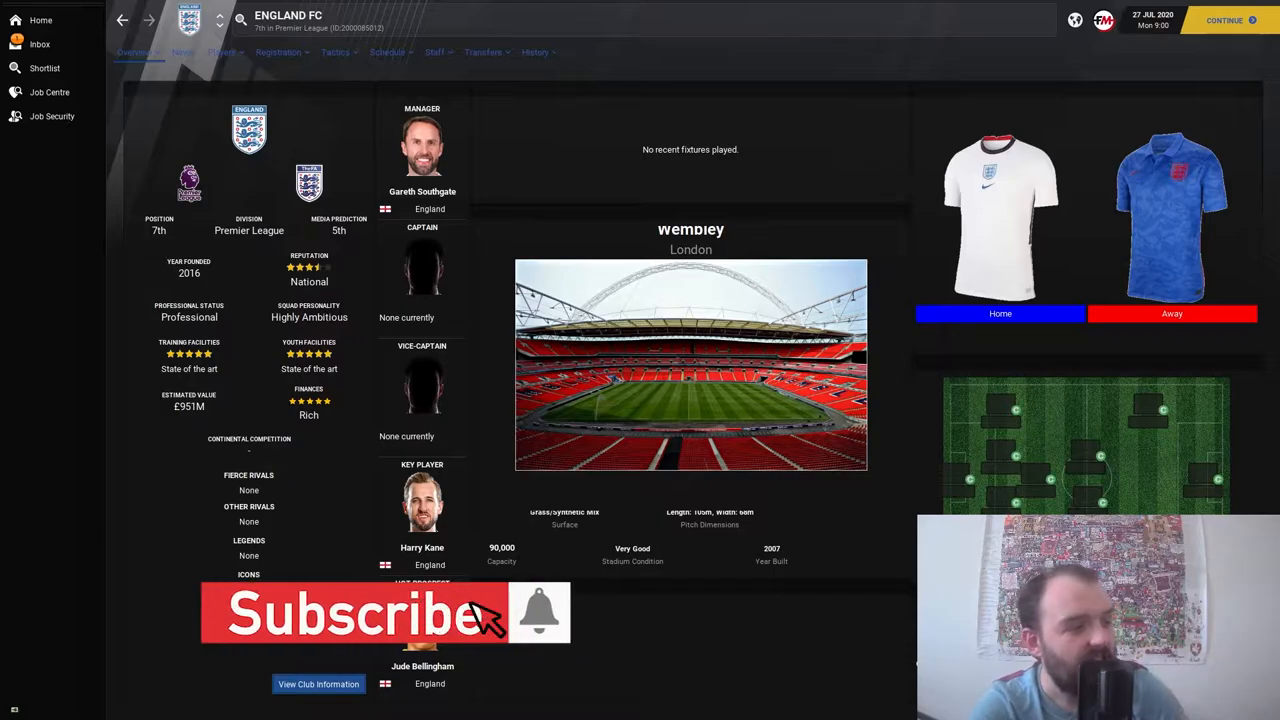
{"action": "mouse_move", "coordinate": [280, 184]}
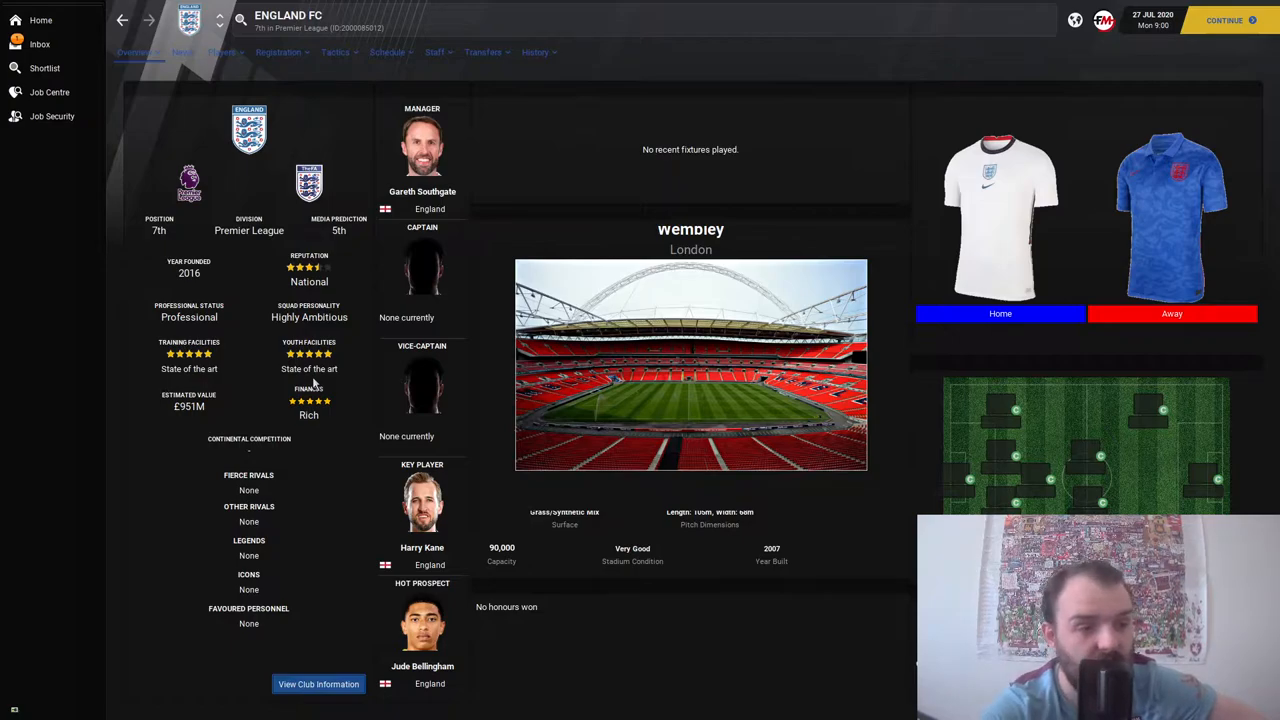
{"action": "mouse_move", "coordinate": [316, 368]}
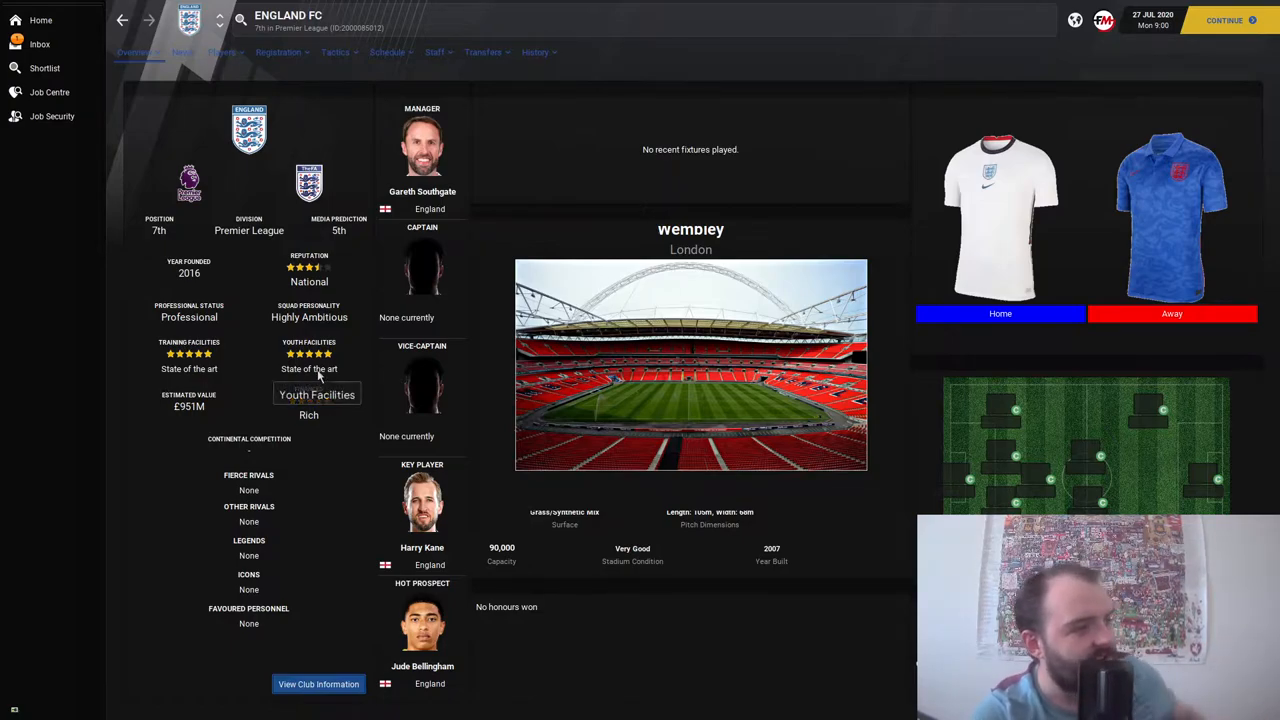
{"action": "mouse_move", "coordinate": [218, 368]}
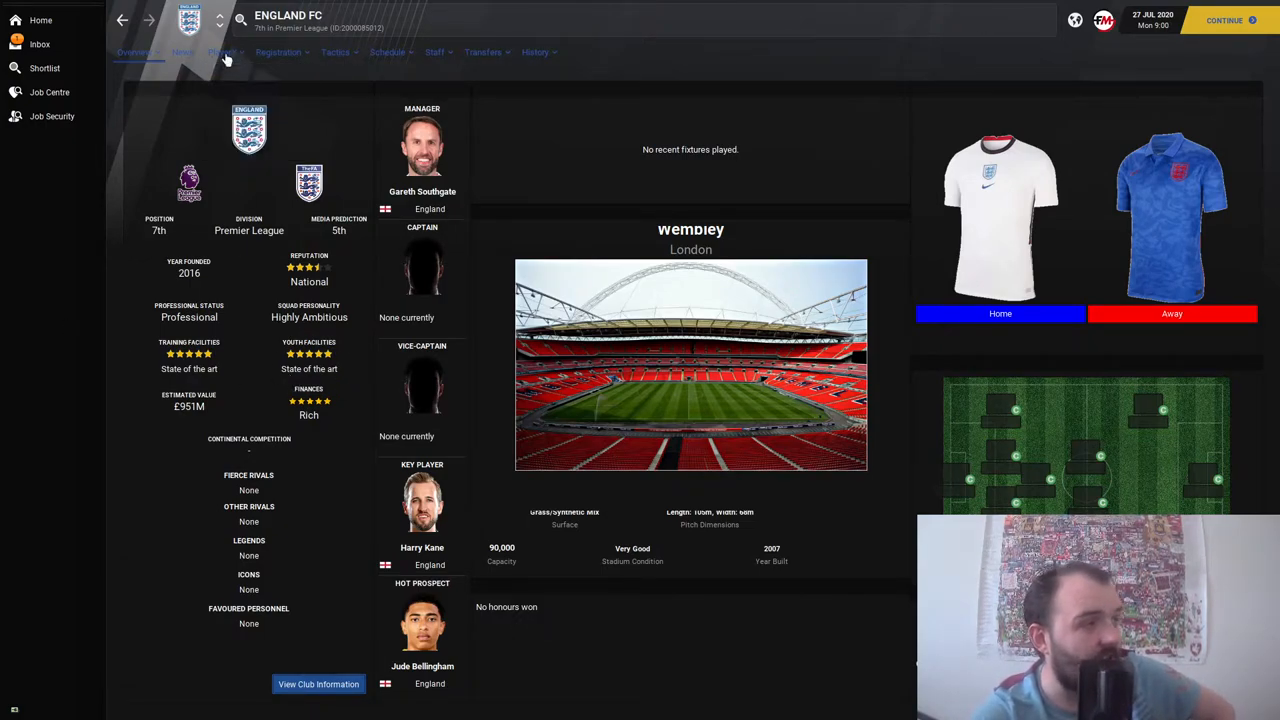
Step: Show England FC's squad list in the Contract view with wages, expiry dates and values
{"action": "left_click", "coordinate": [222, 52]}
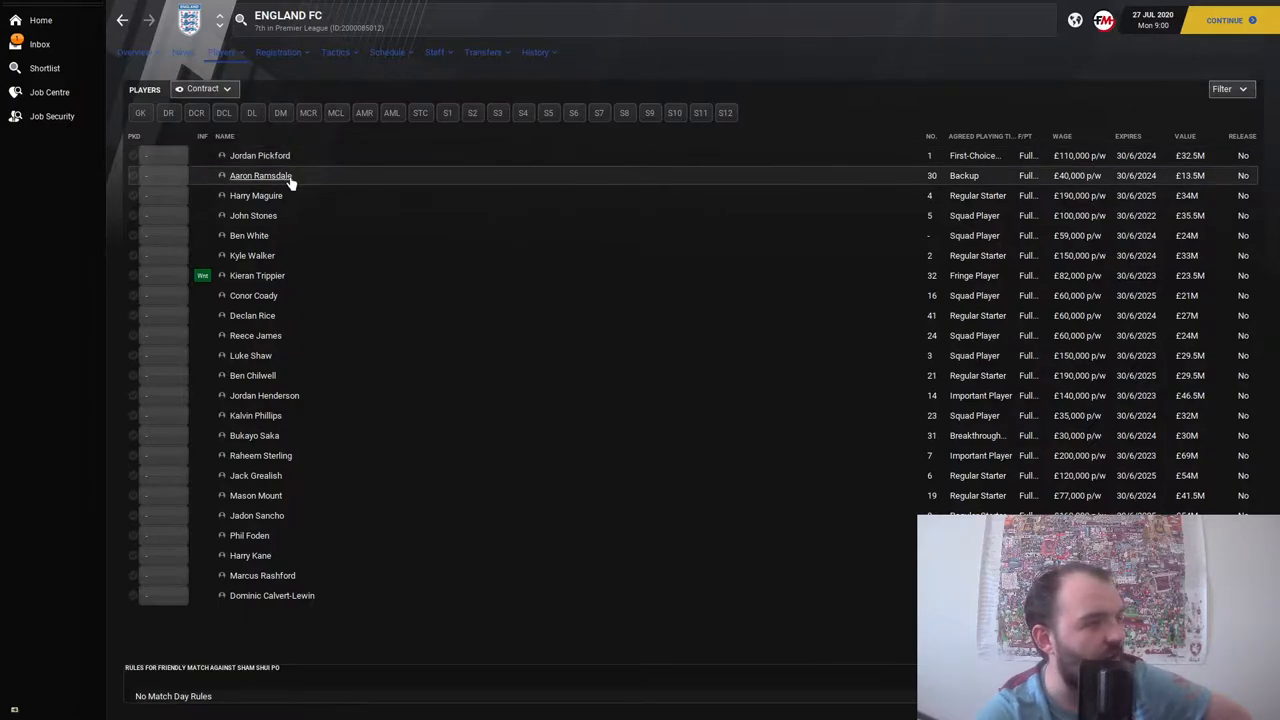
{"action": "mouse_move", "coordinate": [252, 316]}
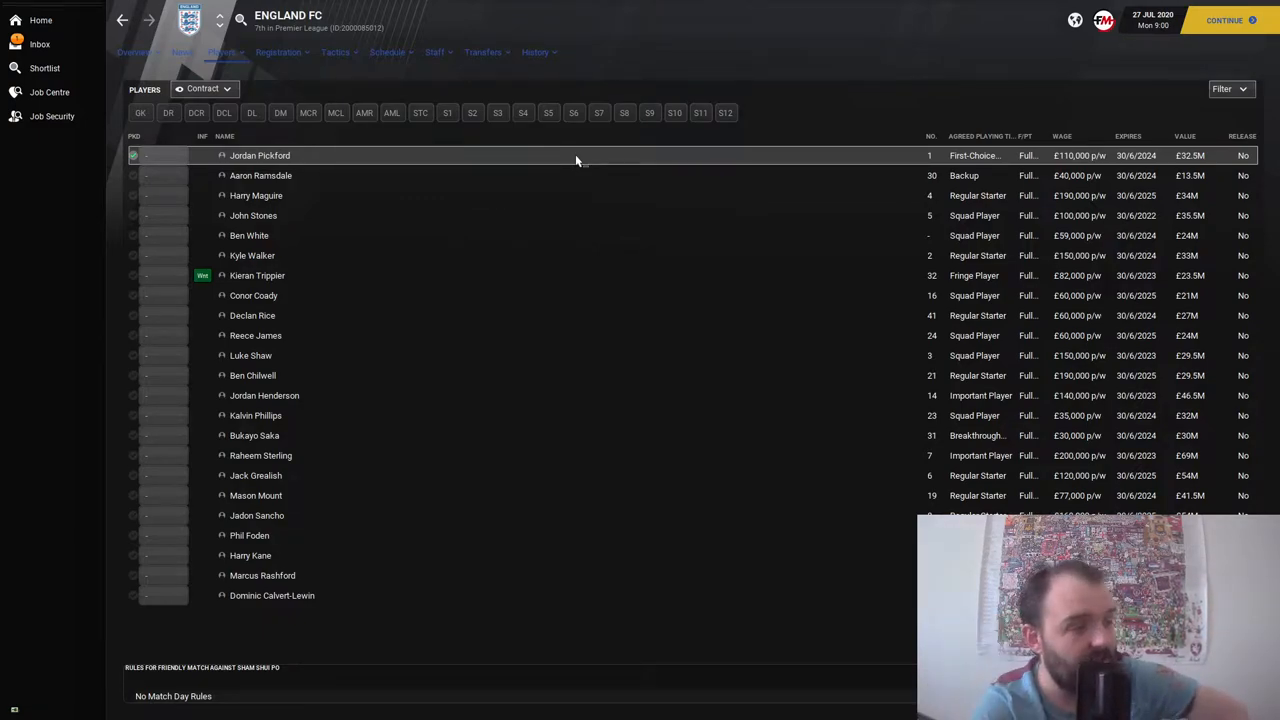
{"action": "mouse_move", "coordinate": [310, 630]}
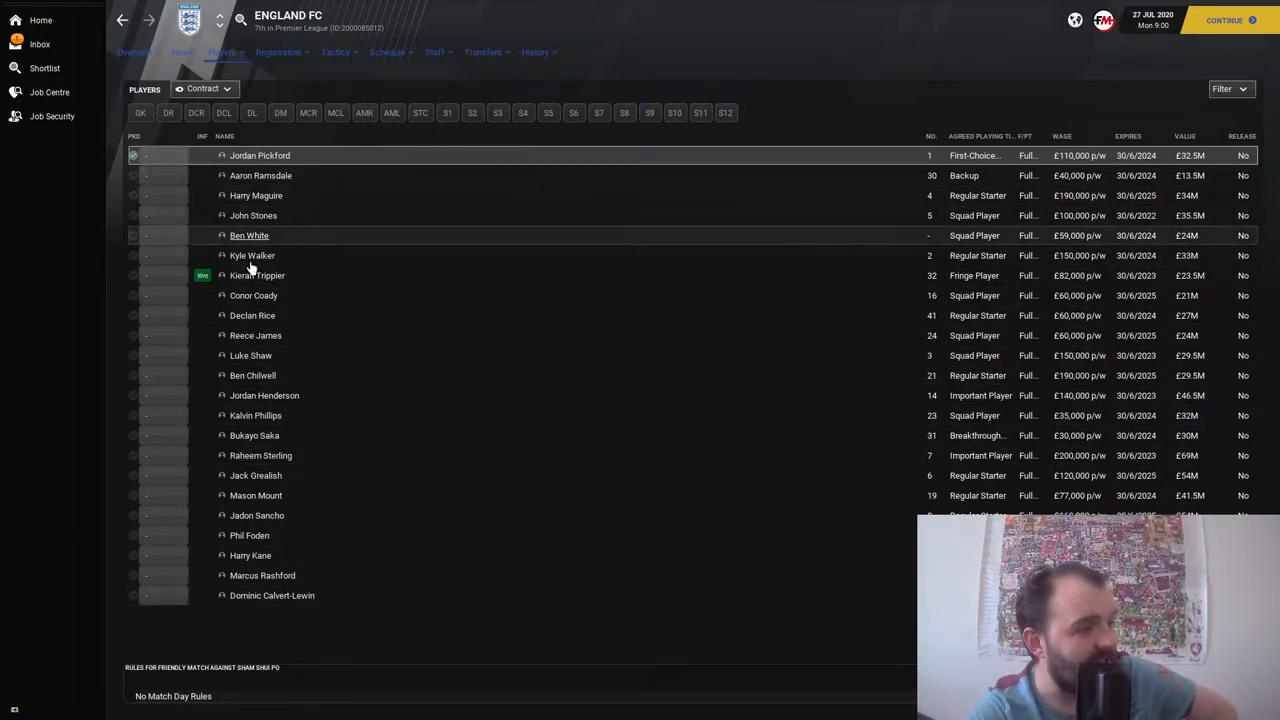
{"action": "mouse_move", "coordinate": [256, 336]}
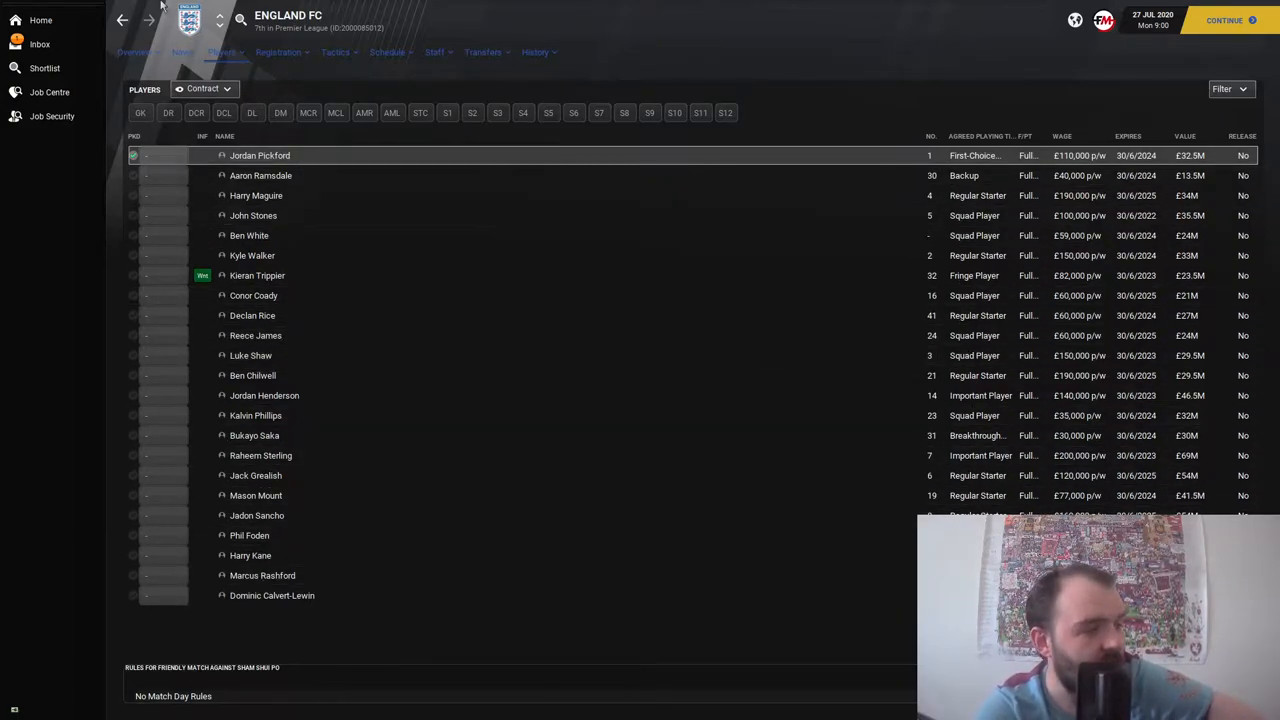
{"action": "mouse_move", "coordinate": [280, 556]}
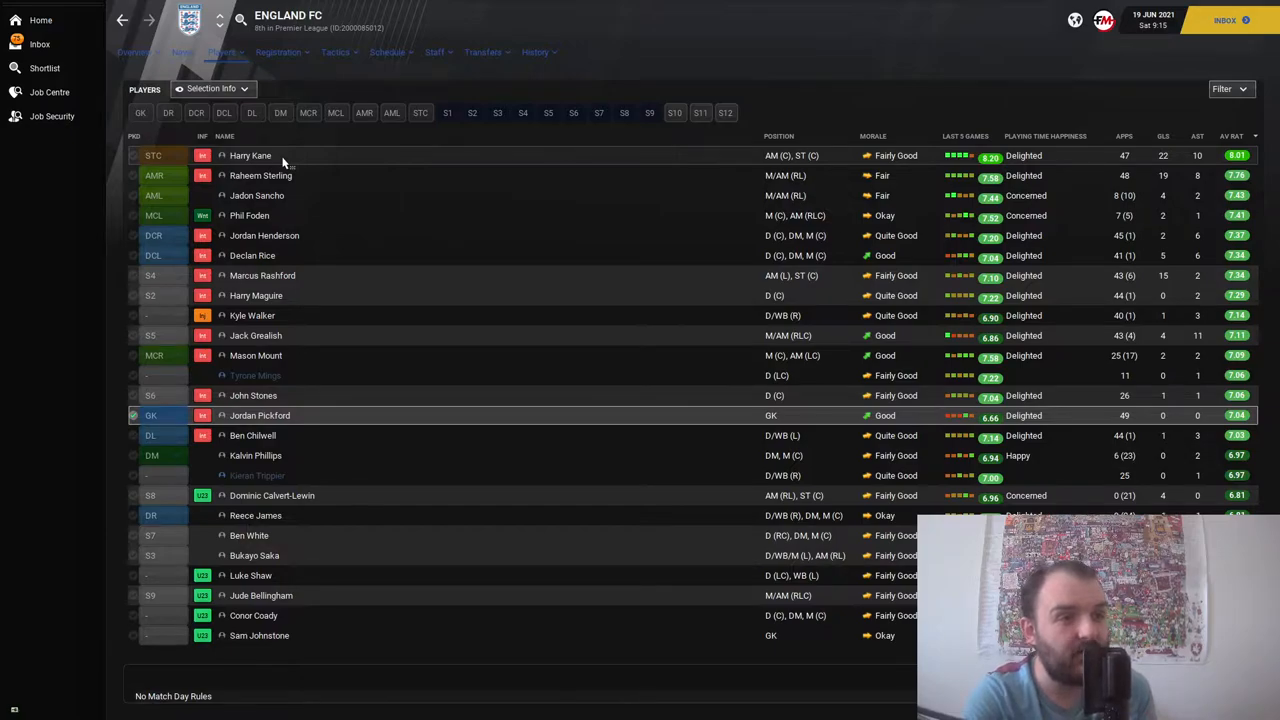
{"action": "mouse_move", "coordinate": [764, 162]}
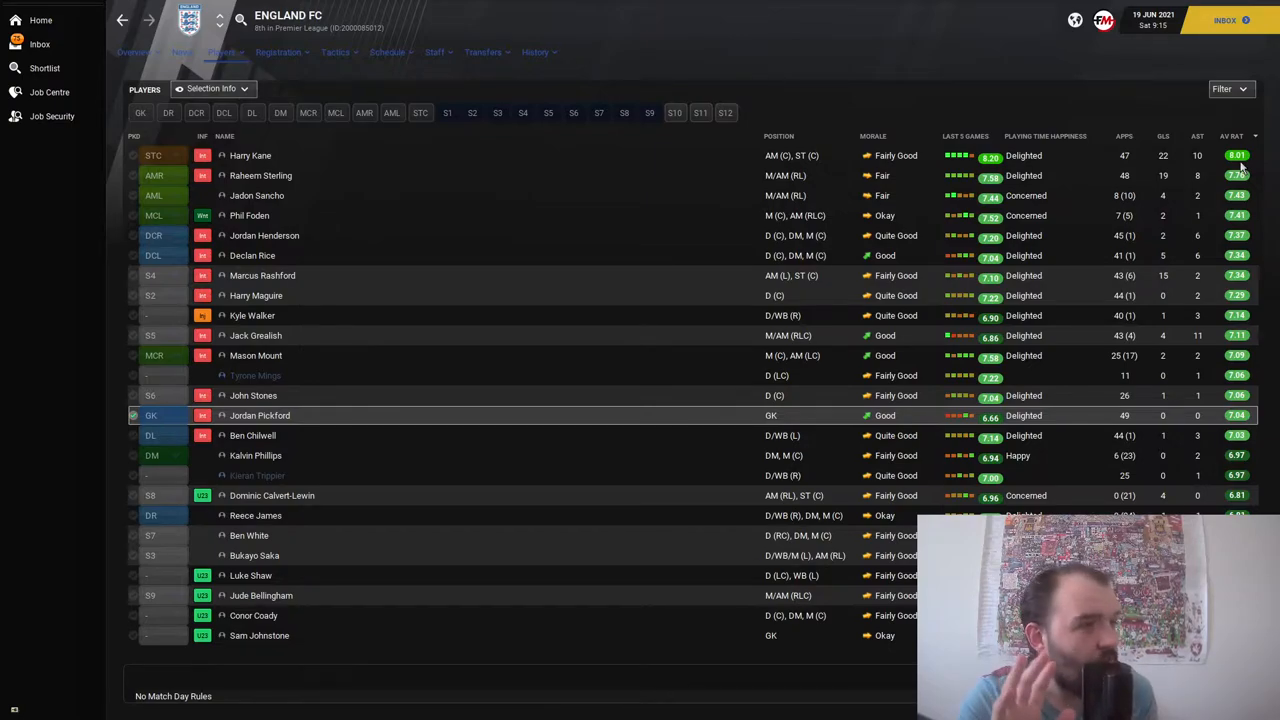
{"action": "mouse_move", "coordinate": [420, 192]}
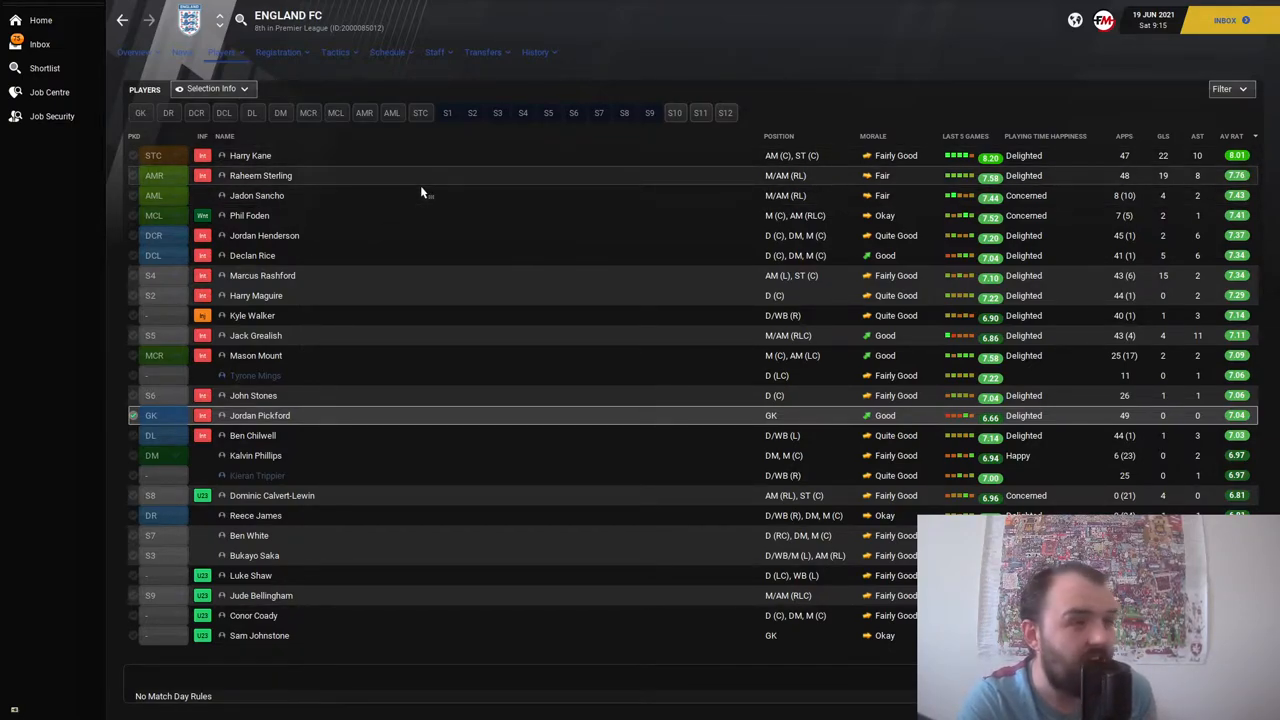
{"action": "mouse_move", "coordinate": [1164, 190]}
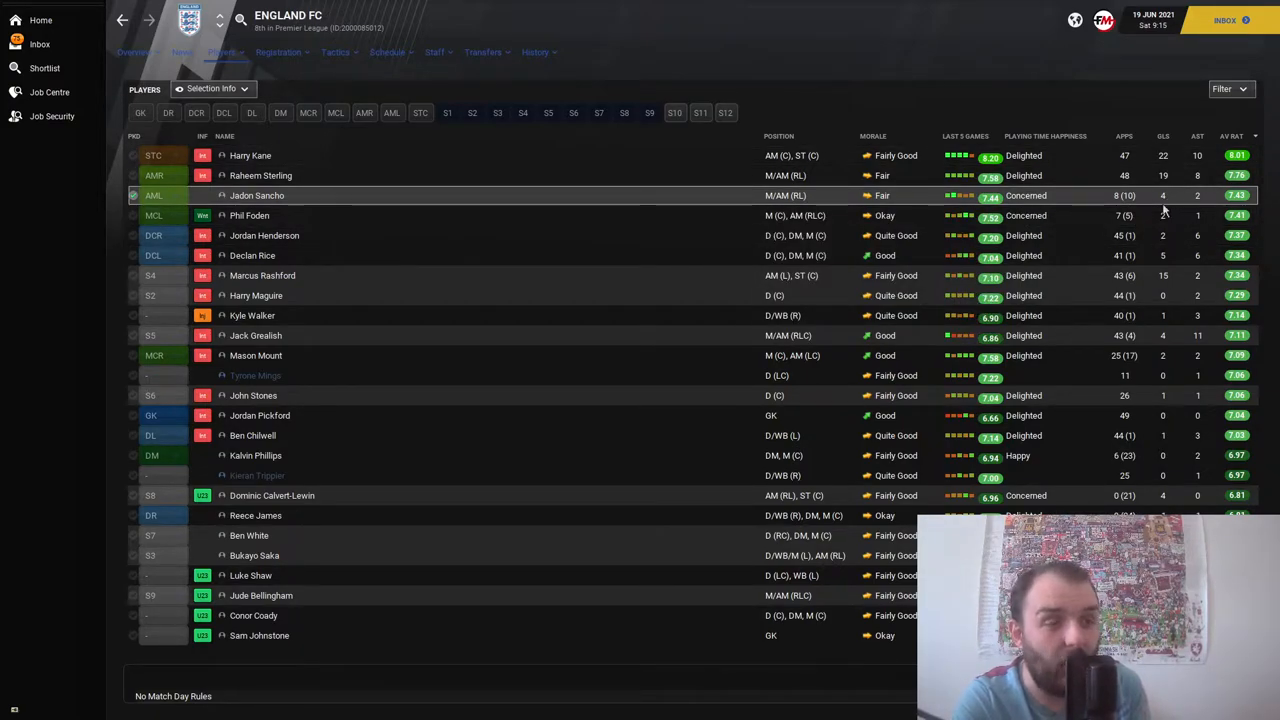
{"action": "mouse_move", "coordinate": [1194, 206]}
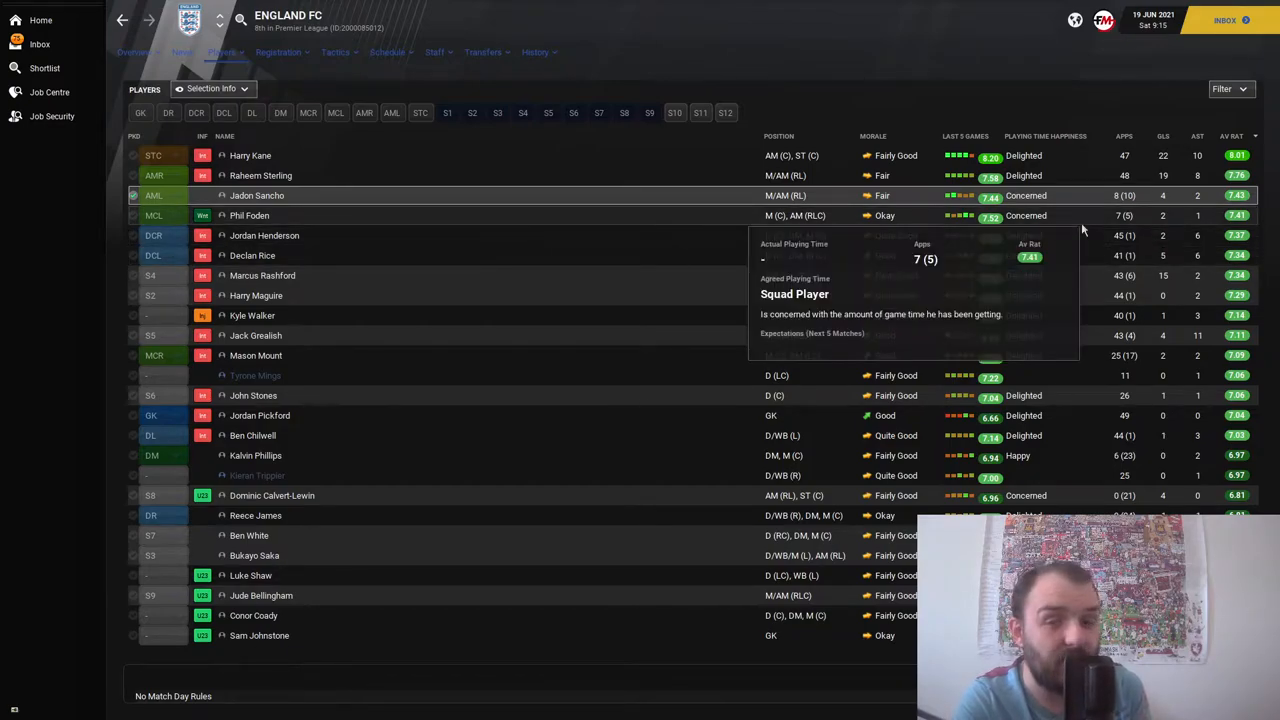
{"action": "mouse_move", "coordinate": [968, 76]}
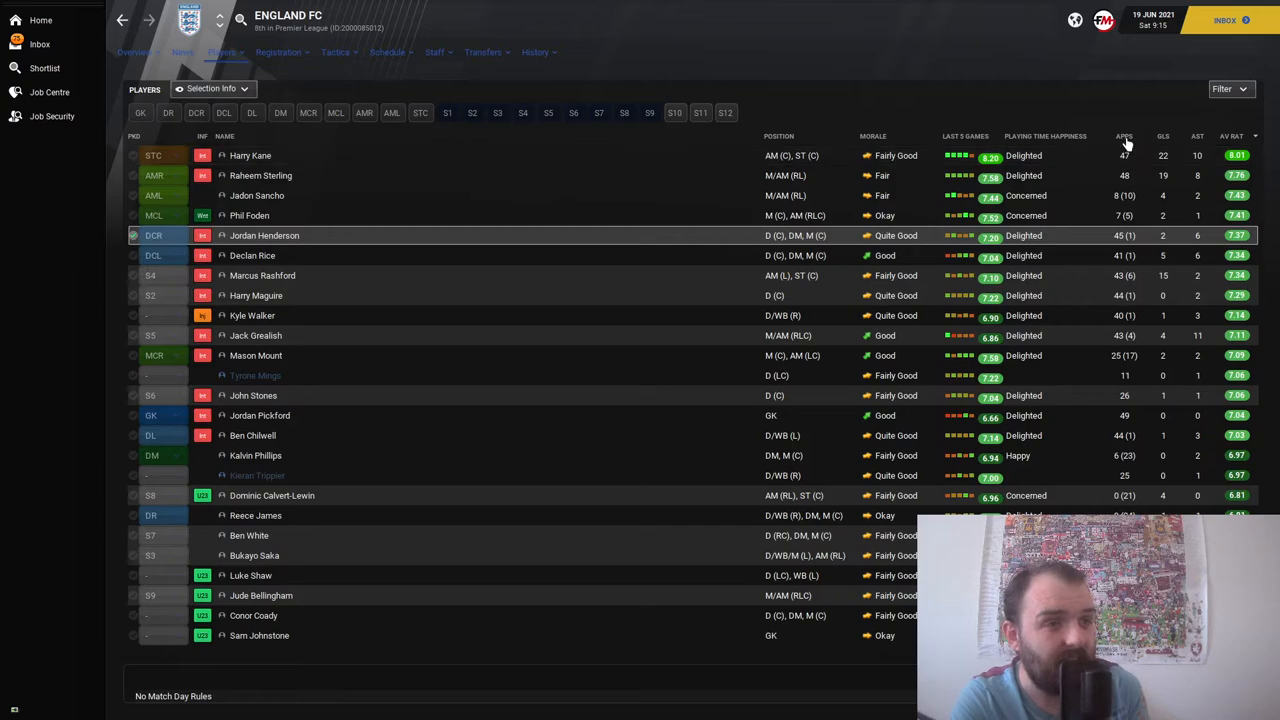
Step: Sort the squad by appearances so Jordan Pickford's 49 games lead the list
{"action": "left_click", "coordinate": [1120, 136]}
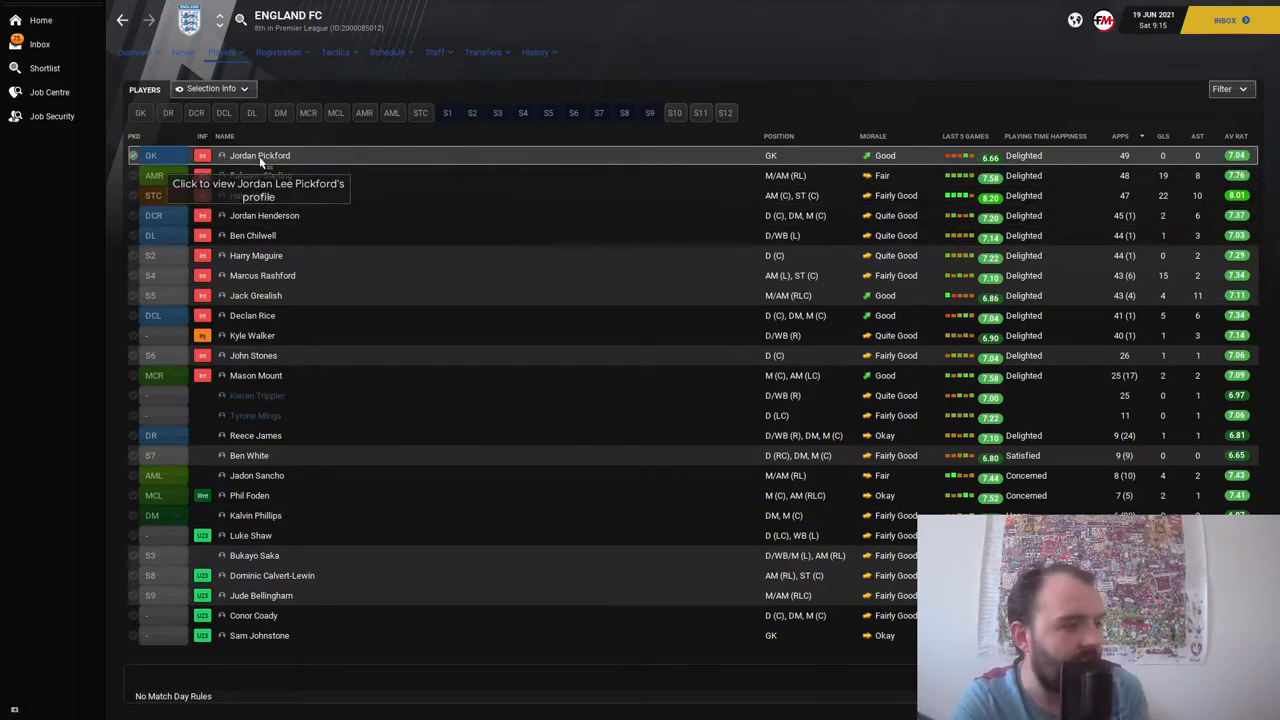
Step: Bring up Jordan Pickford's full player profile from the top of the squad list
{"action": "left_click", "coordinate": [260, 156]}
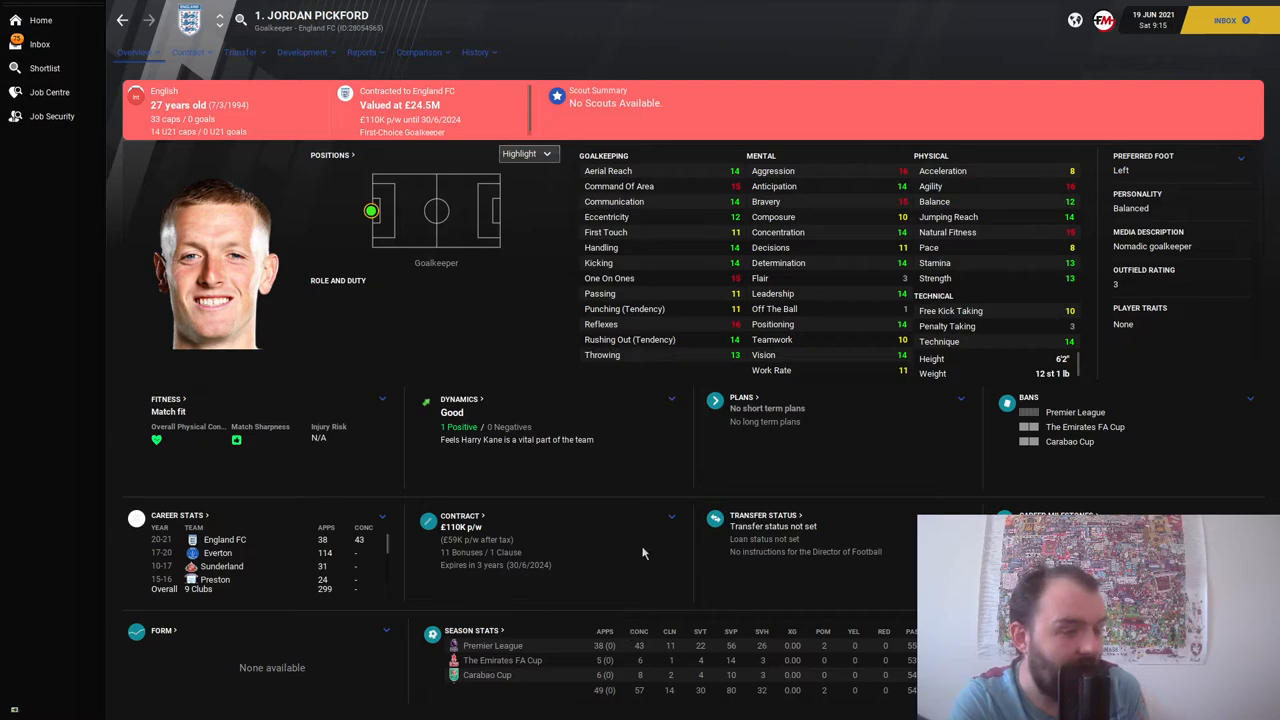
{"action": "mouse_move", "coordinate": [598, 700]}
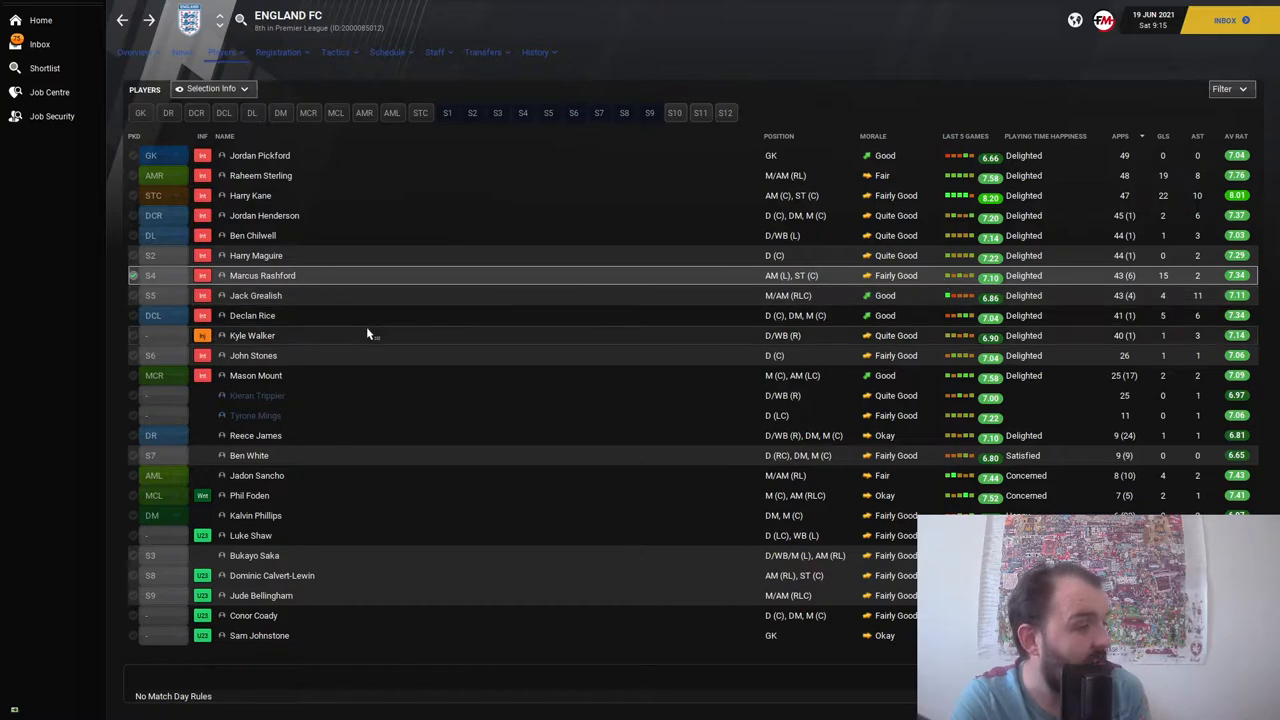
{"action": "mouse_move", "coordinate": [352, 464]}
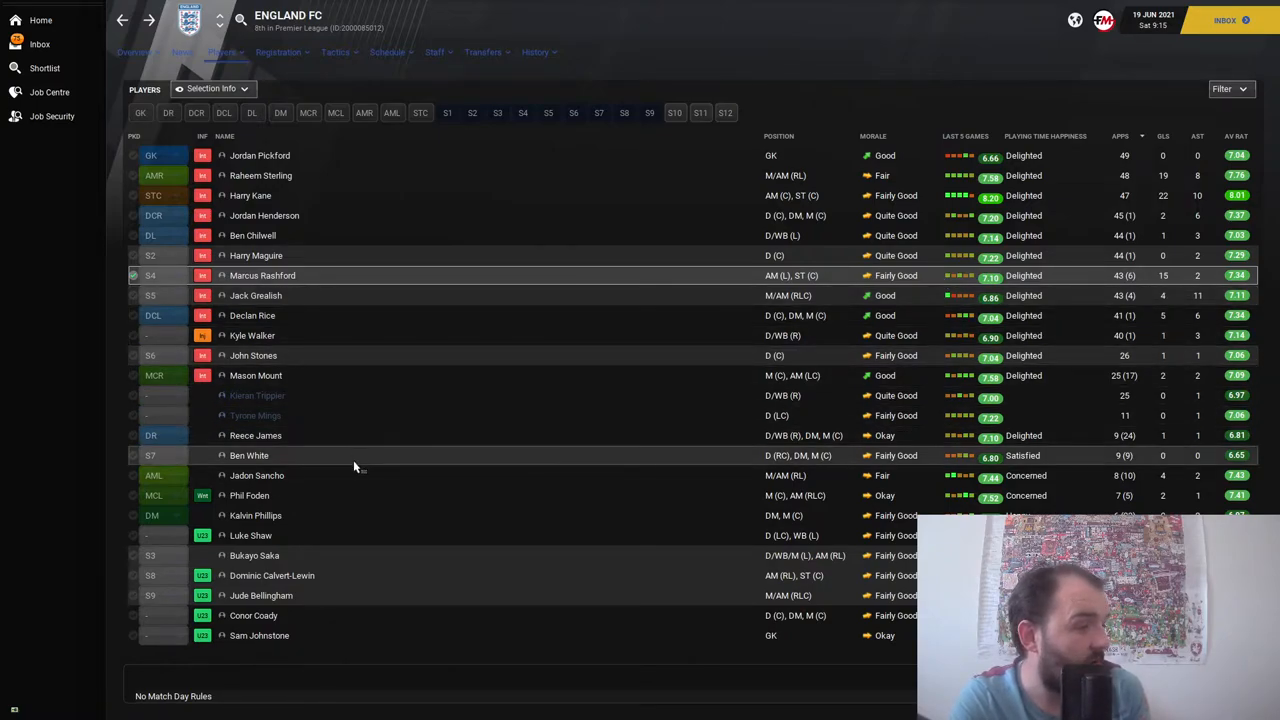
{"action": "mouse_move", "coordinate": [338, 524]}
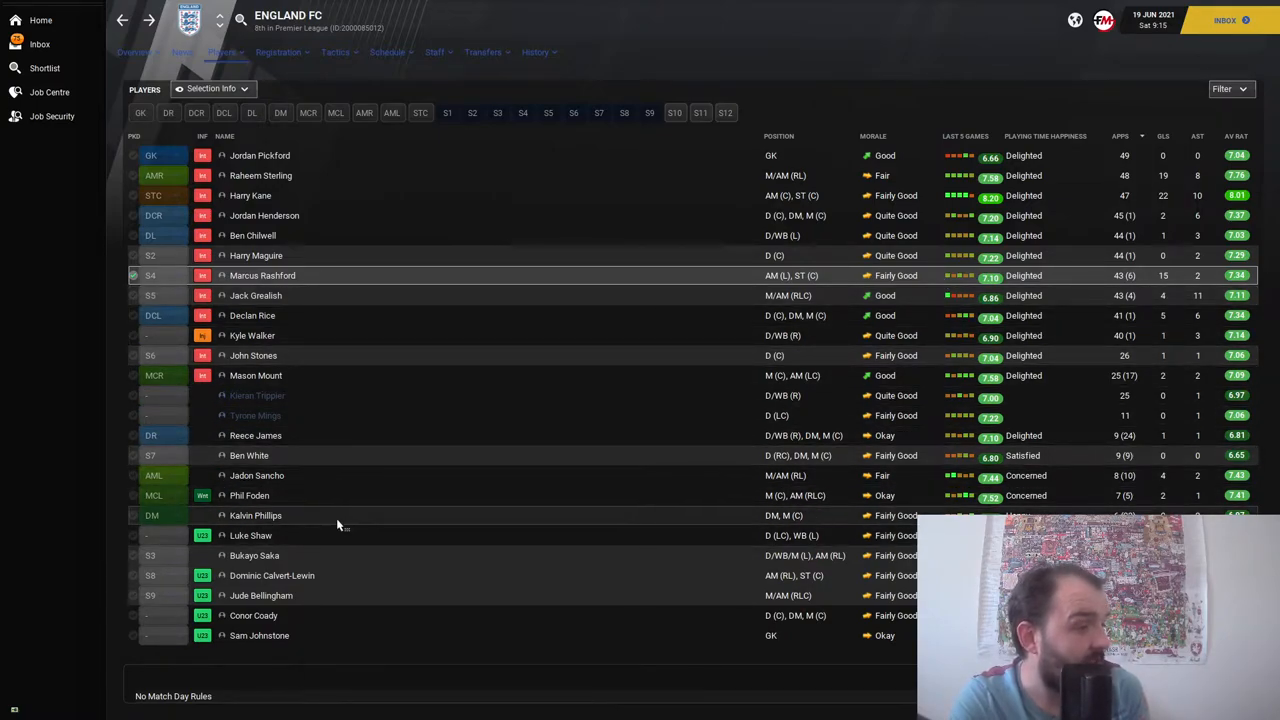
{"action": "mouse_move", "coordinate": [344, 516]}
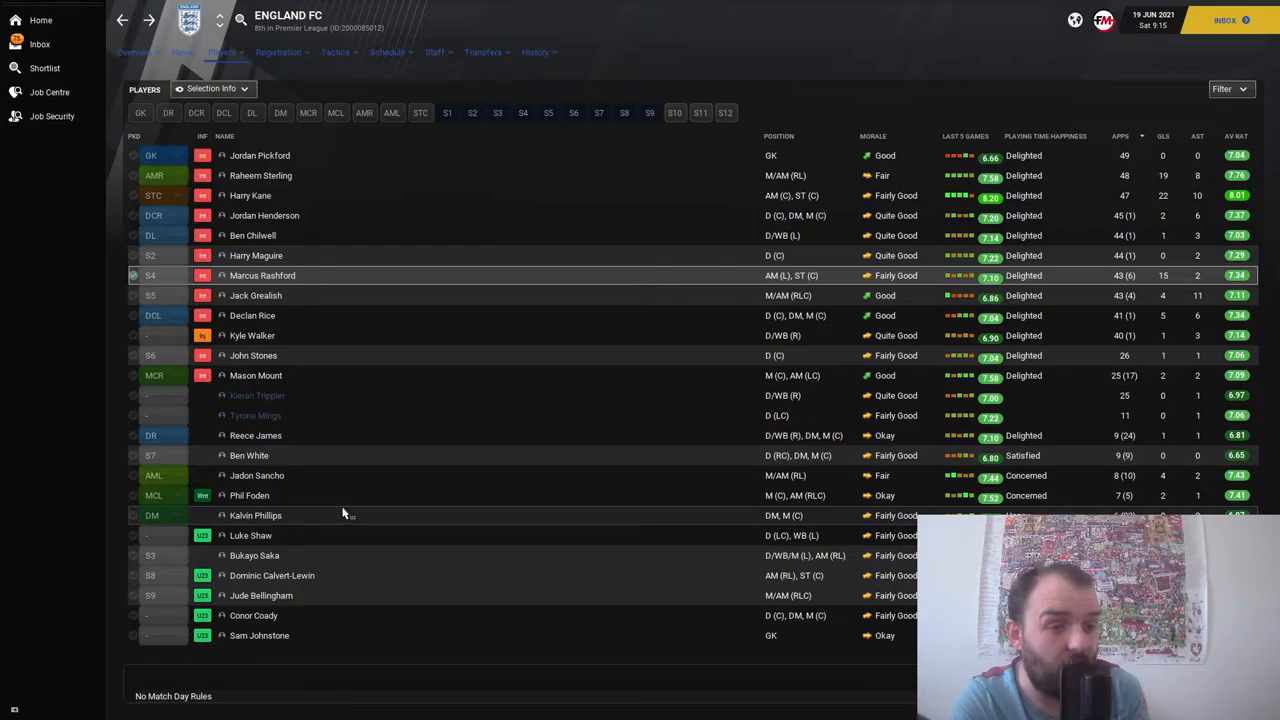
{"action": "mouse_move", "coordinate": [340, 518]}
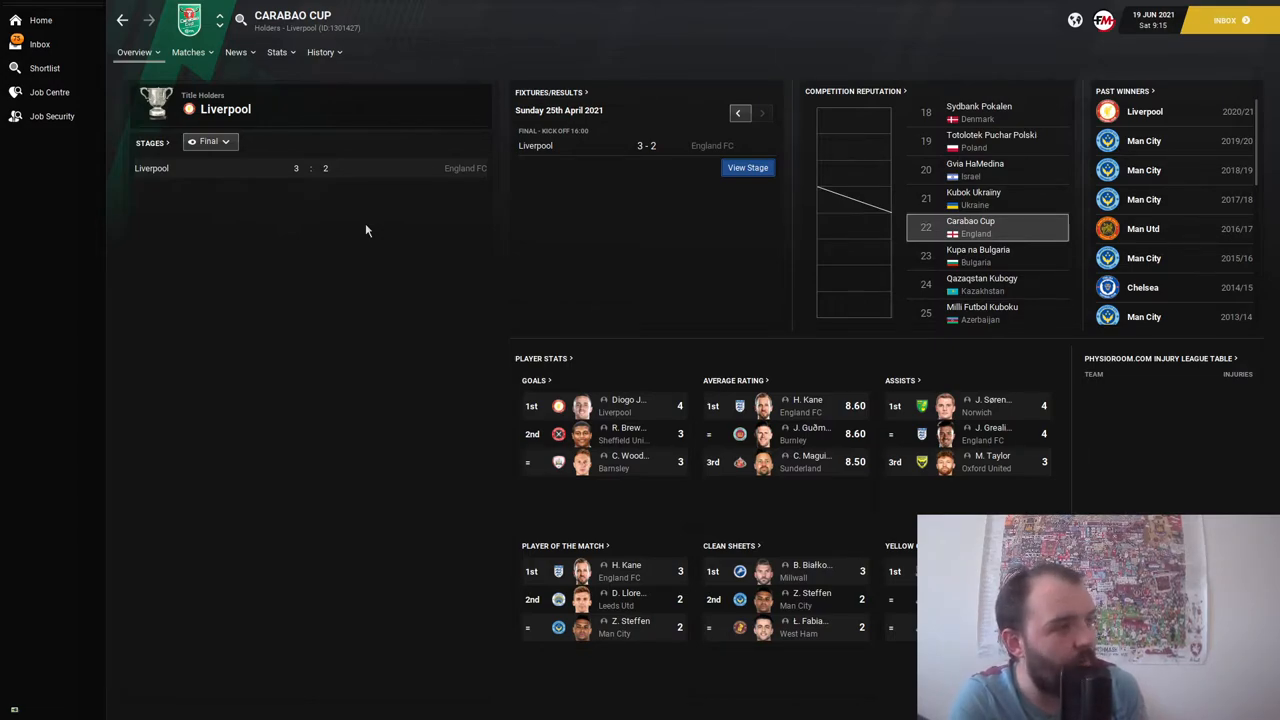
{"action": "mouse_move", "coordinate": [350, 216]}
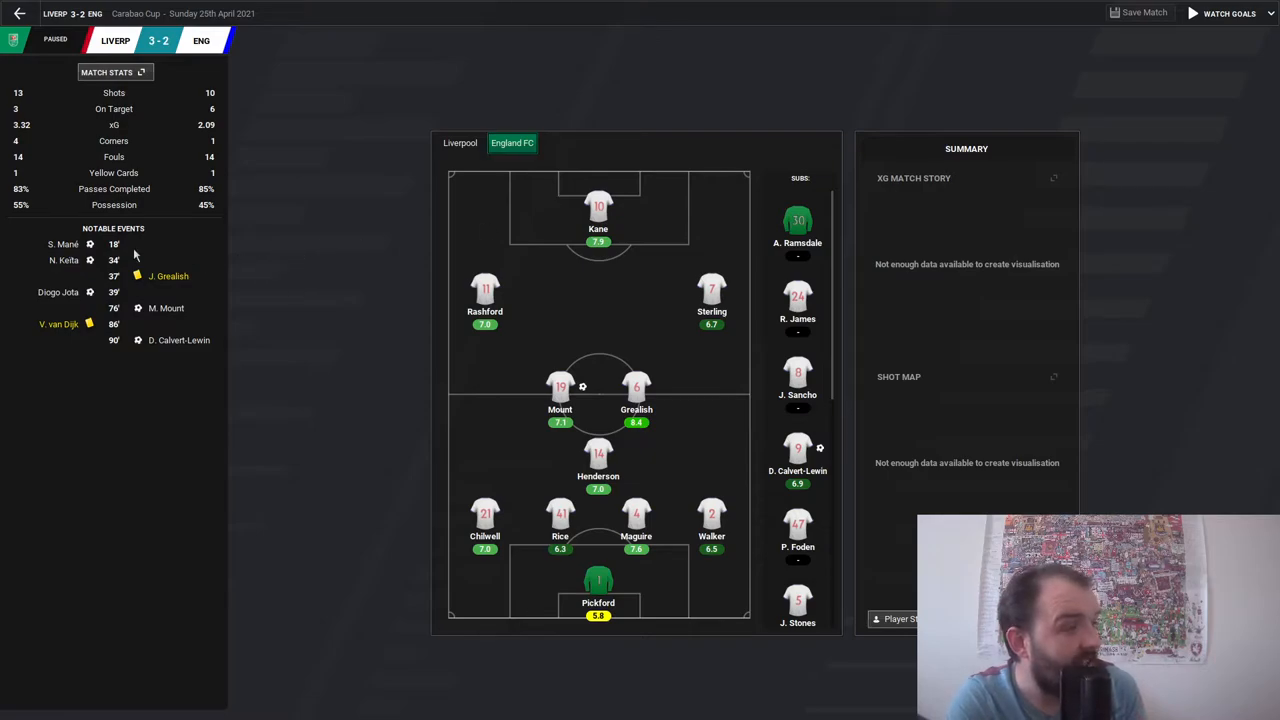
{"action": "mouse_move", "coordinate": [130, 308]}
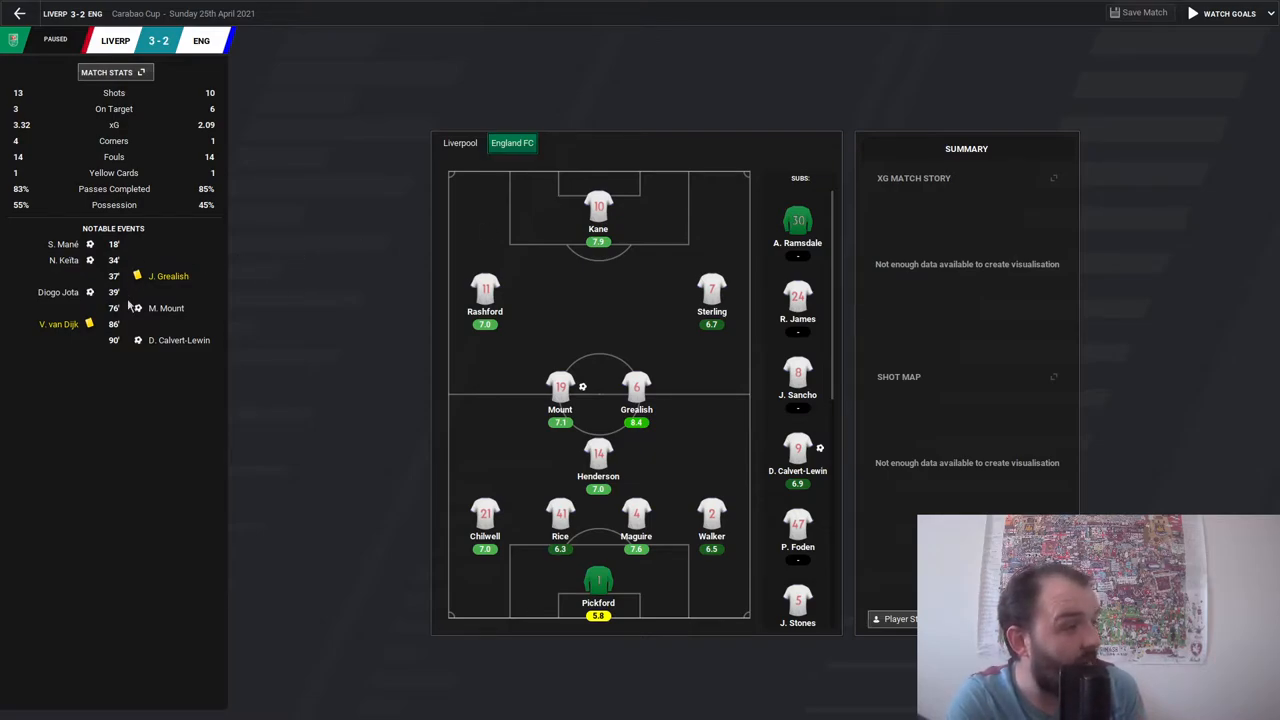
{"action": "mouse_move", "coordinate": [128, 300]}
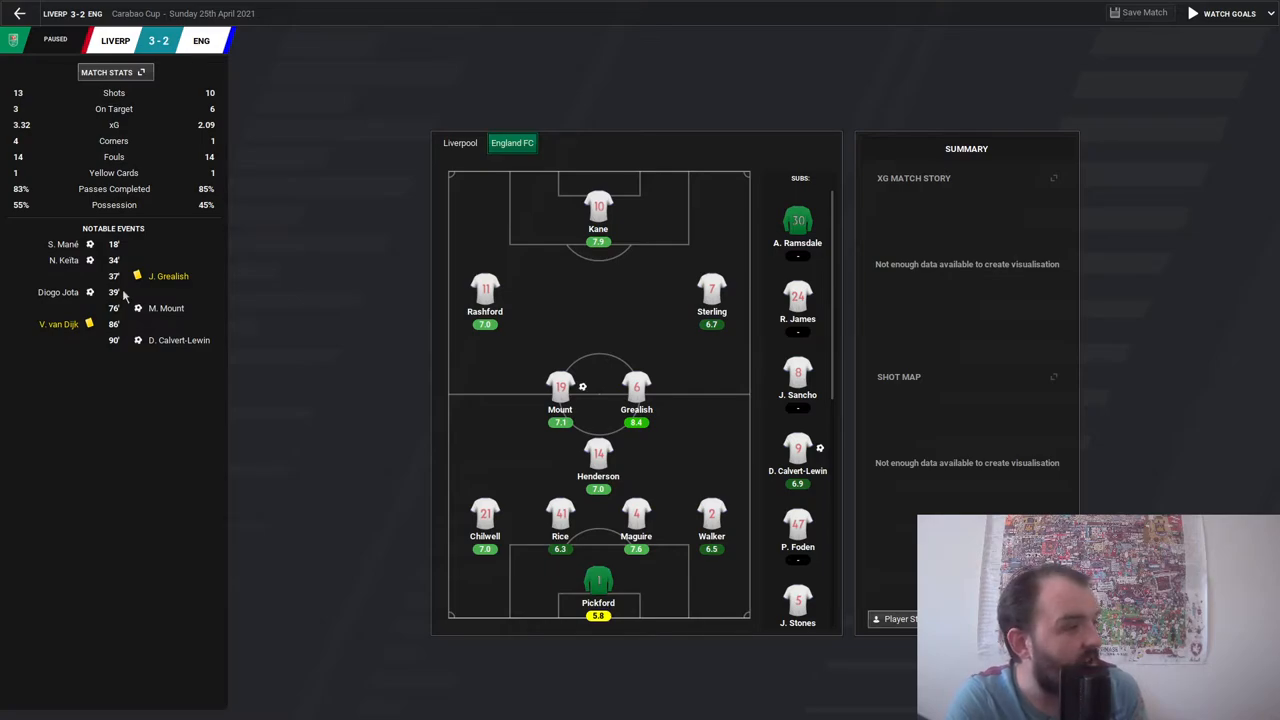
{"action": "mouse_move", "coordinate": [216, 352]}
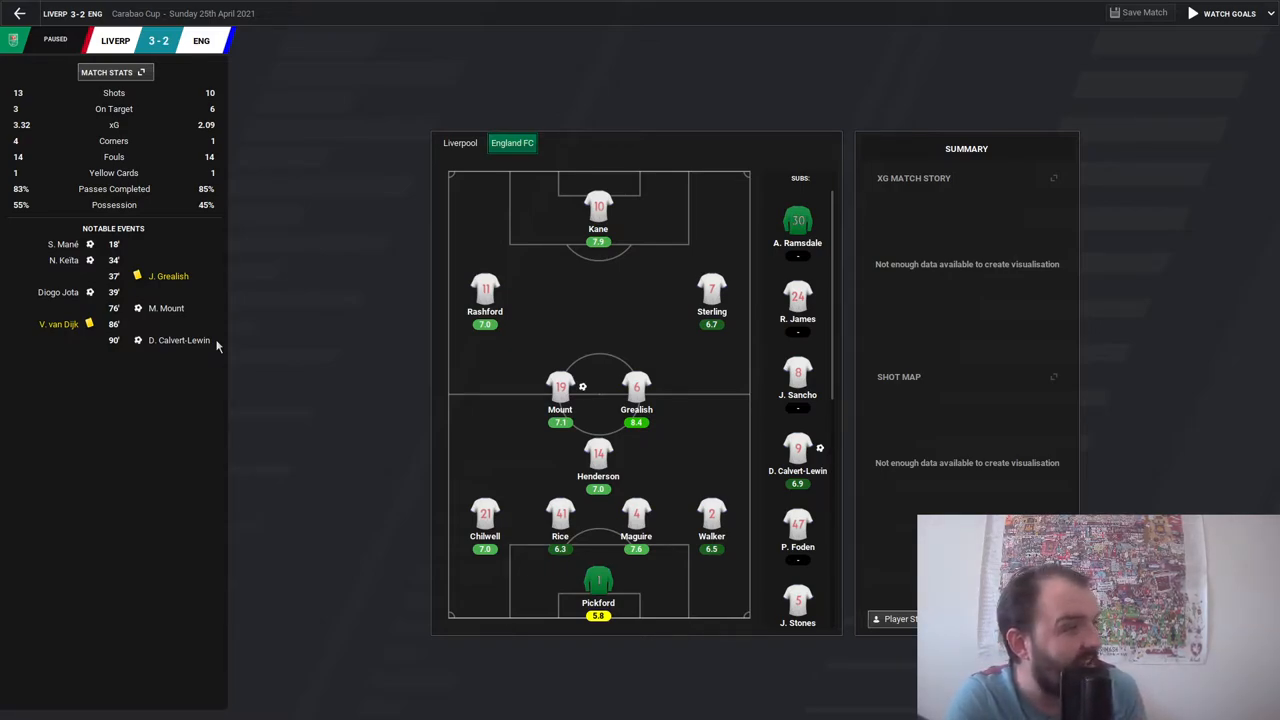
{"action": "mouse_move", "coordinate": [604, 552]}
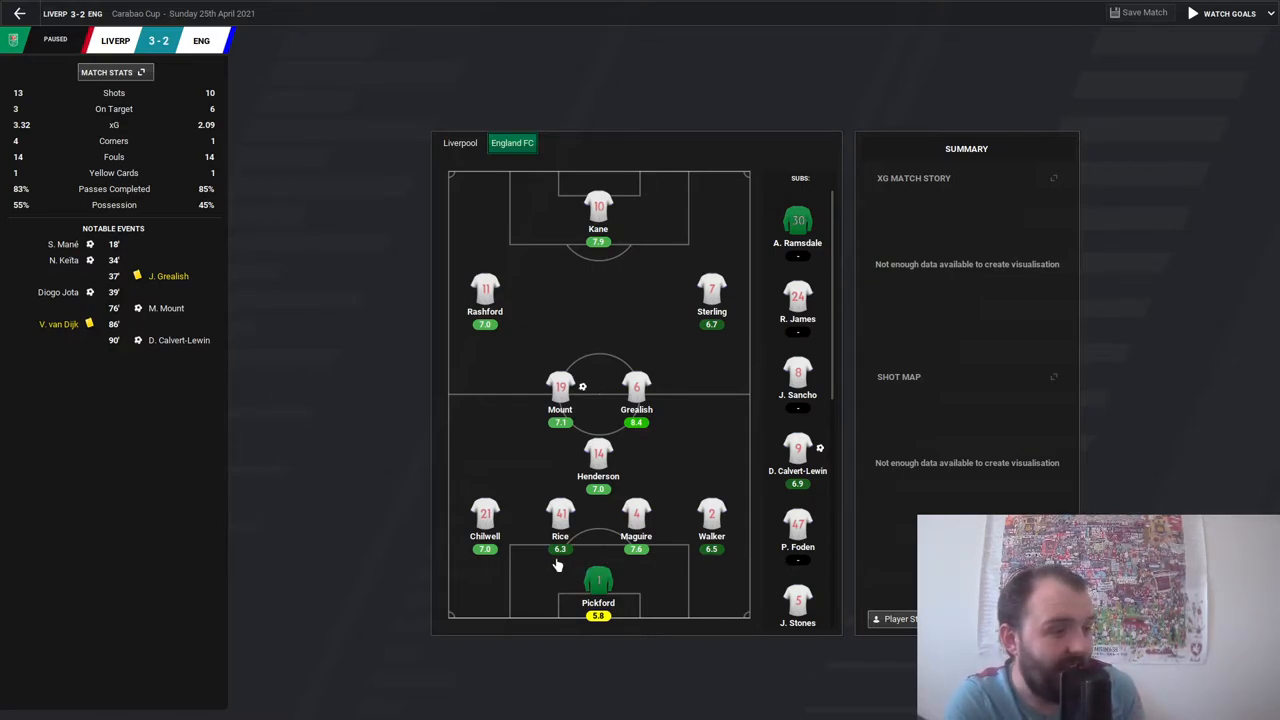
{"action": "mouse_move", "coordinate": [572, 556]}
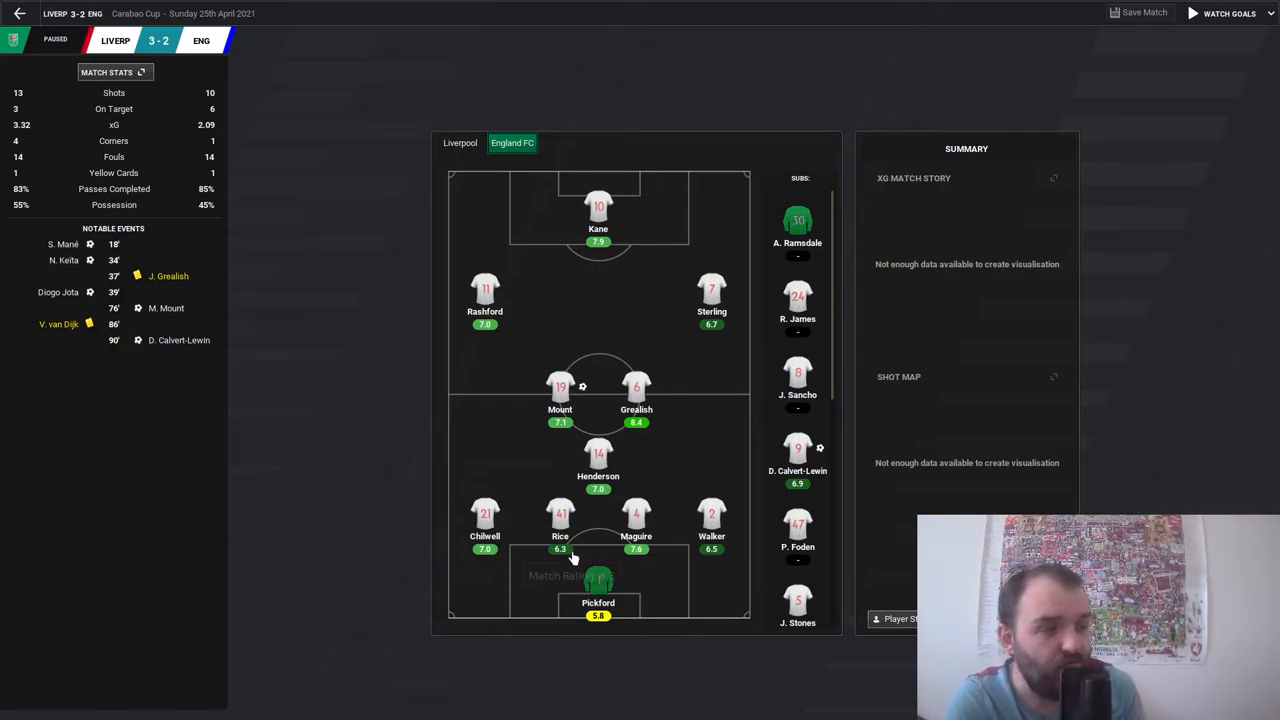
{"action": "mouse_move", "coordinate": [560, 548]}
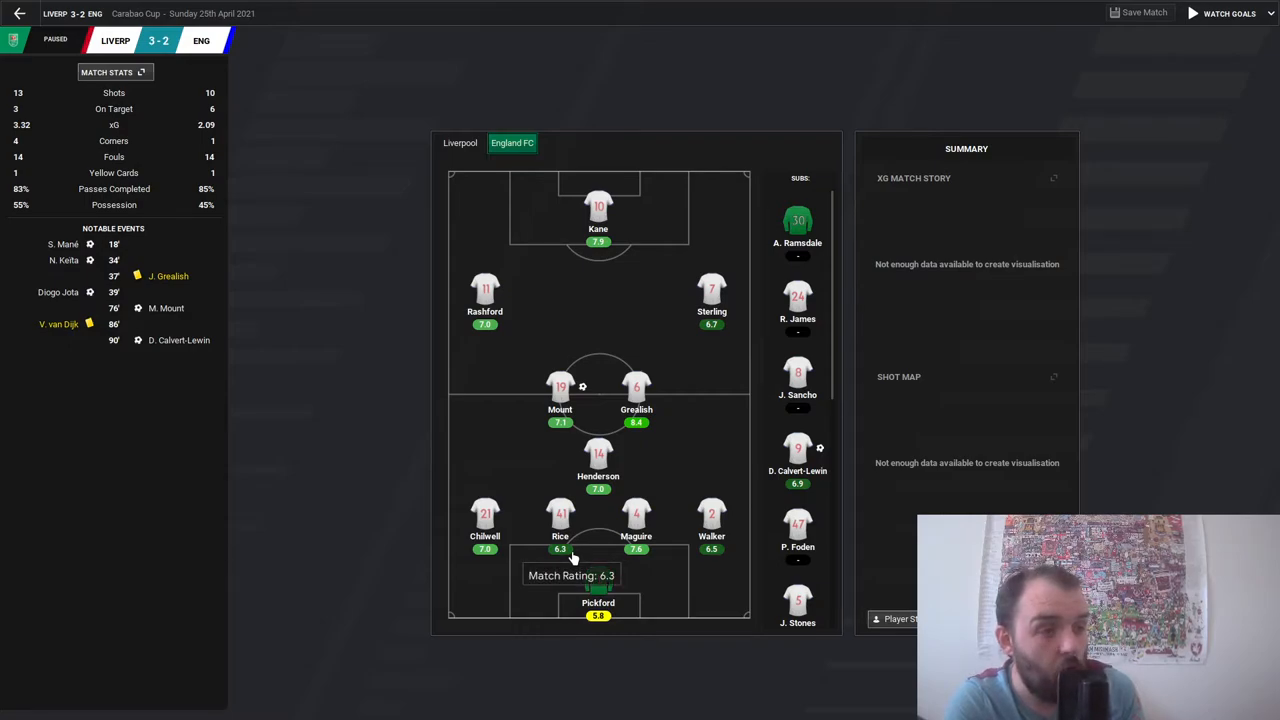
{"action": "mouse_move", "coordinate": [612, 516]}
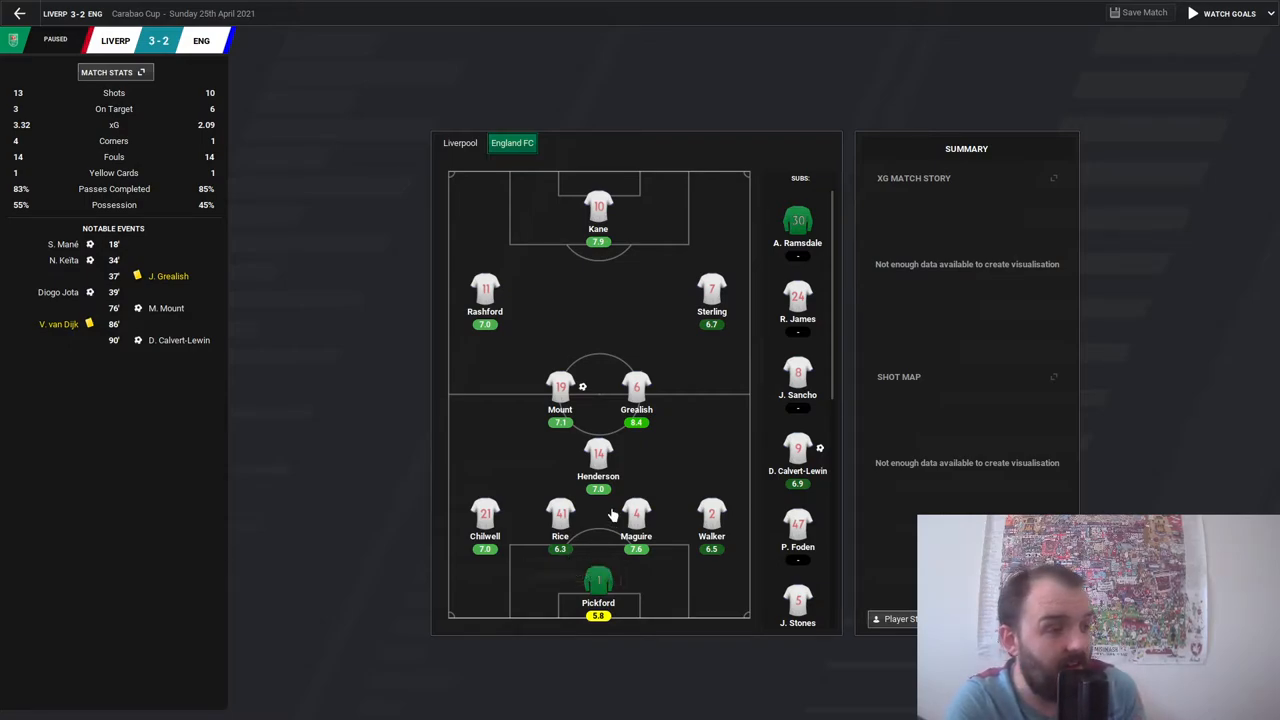
{"action": "mouse_move", "coordinate": [622, 500]}
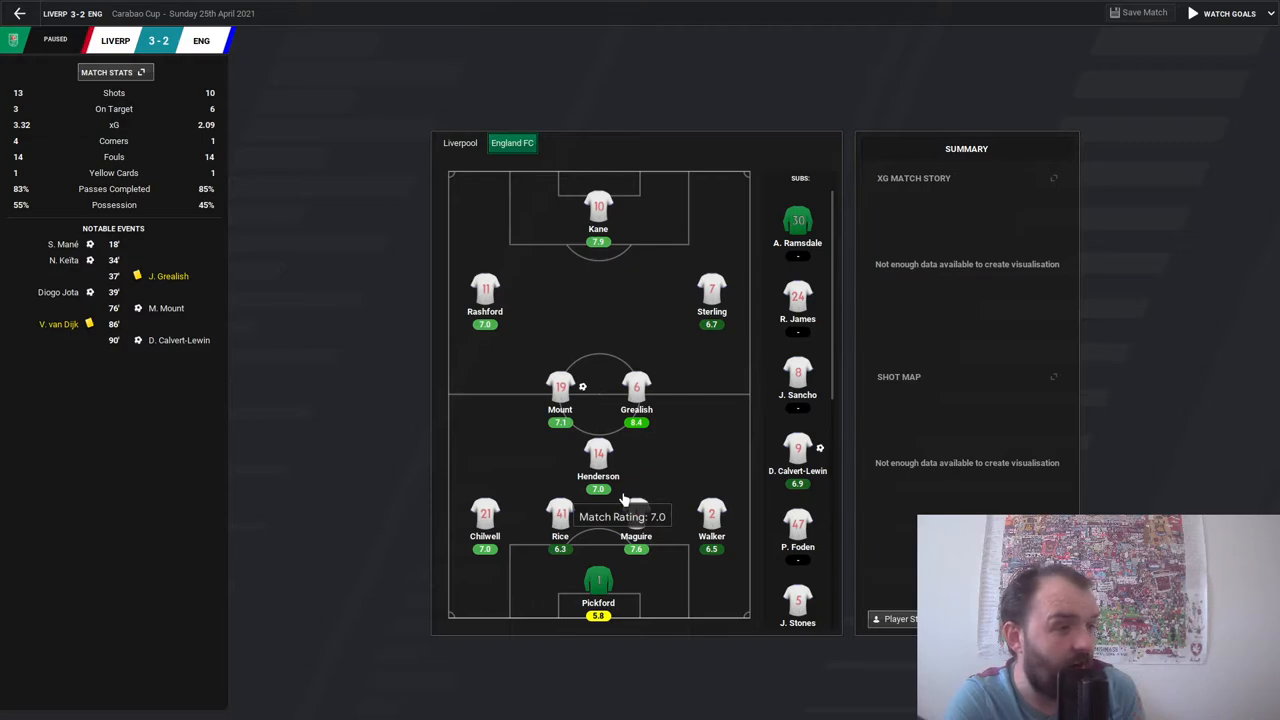
{"action": "mouse_move", "coordinate": [584, 280]}
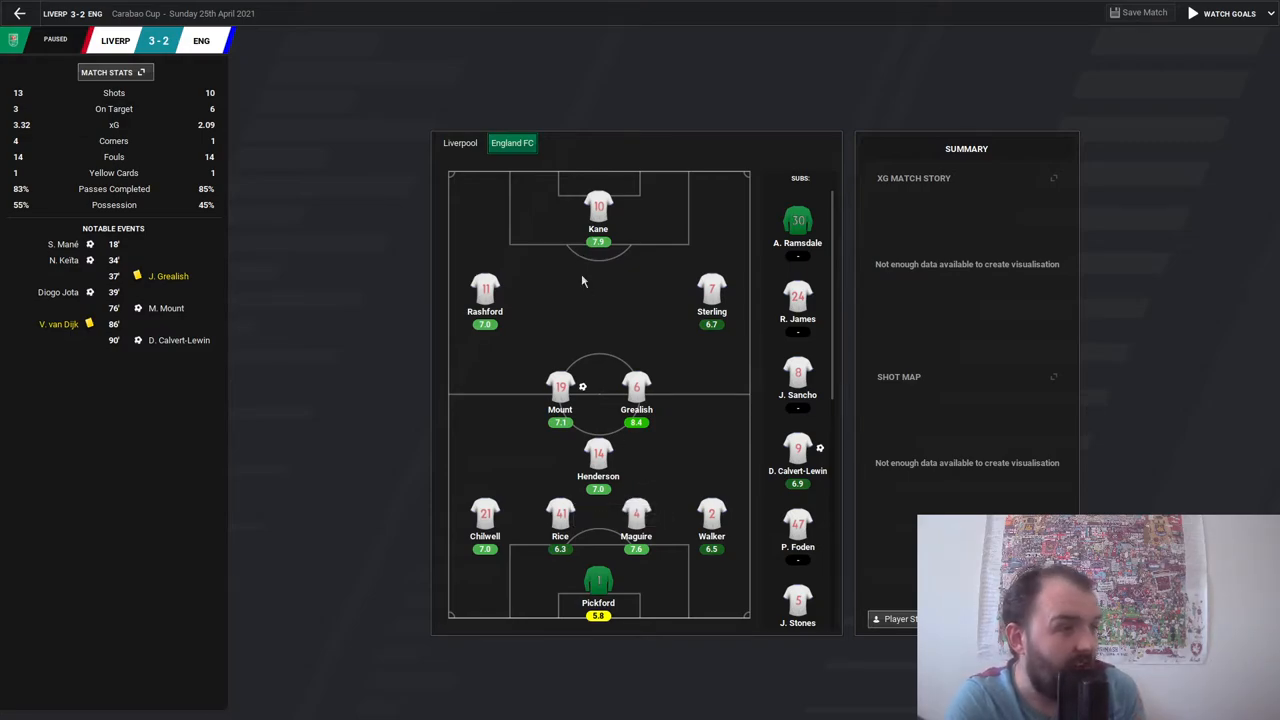
{"action": "mouse_move", "coordinate": [660, 308]}
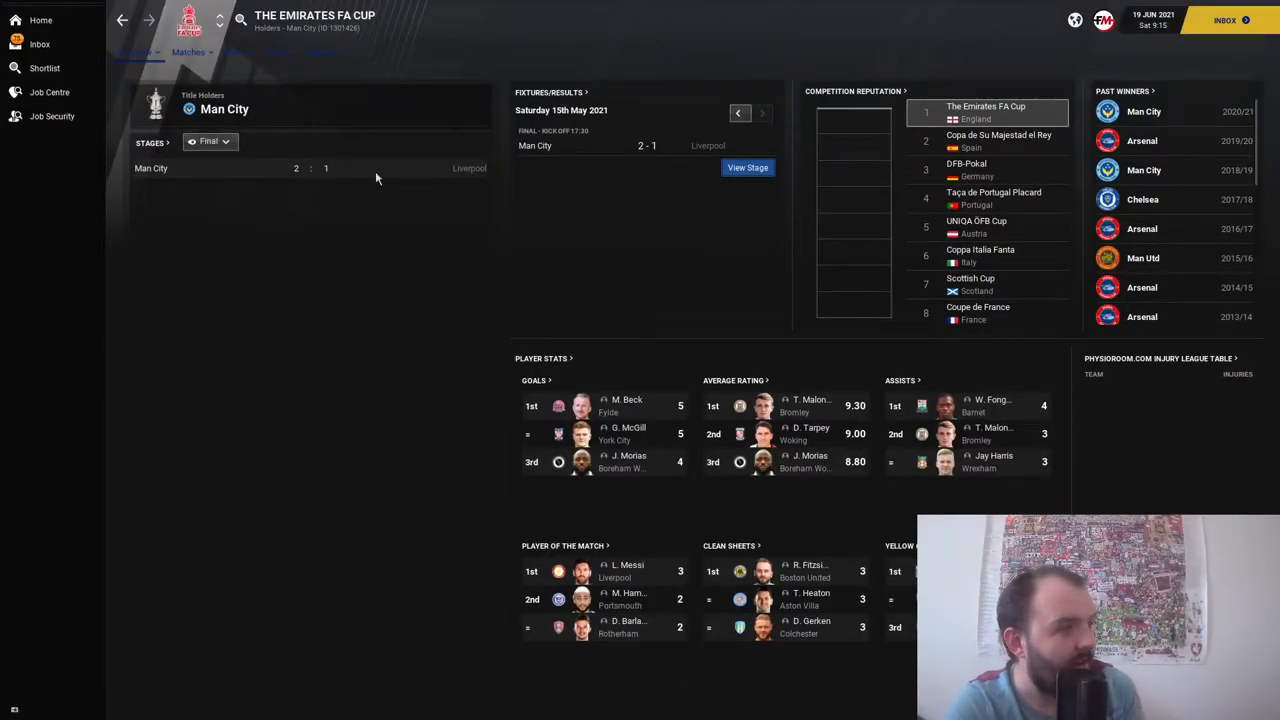
{"action": "mouse_move", "coordinate": [360, 190]}
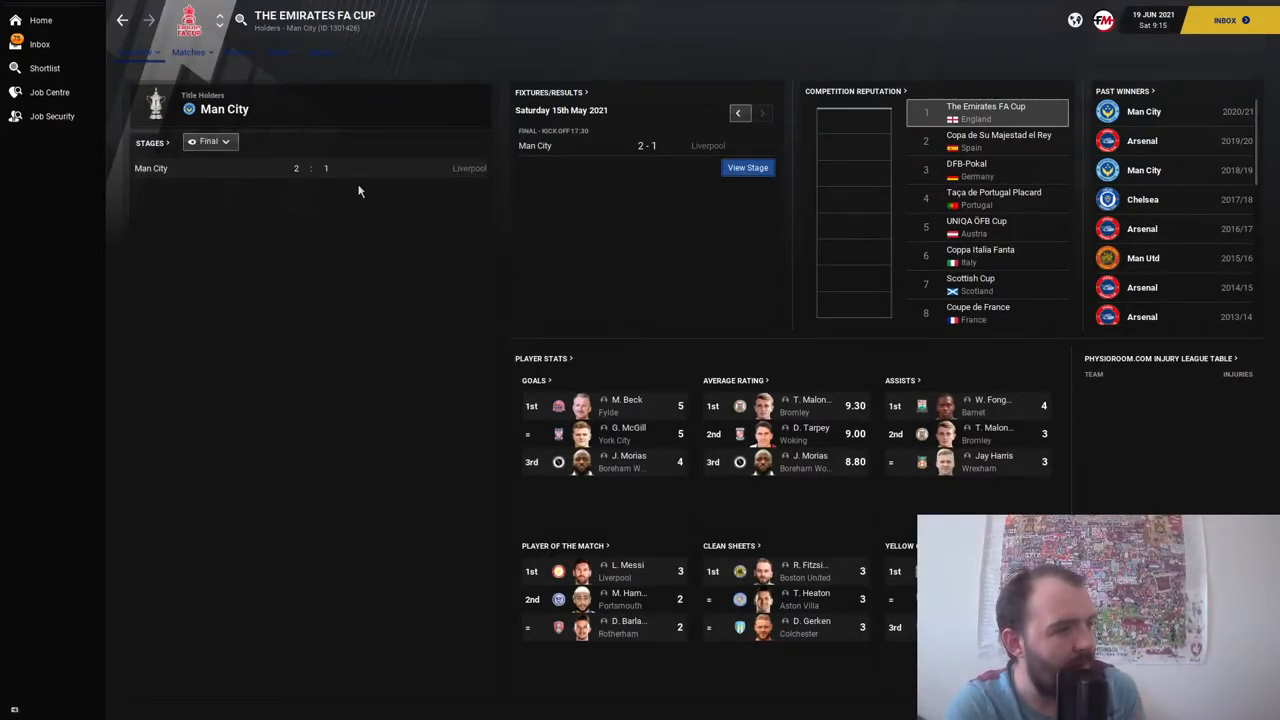
Step: Switch The Emirates FA Cup overview to the Semi Final stage results
{"action": "left_click", "coordinate": [210, 140]}
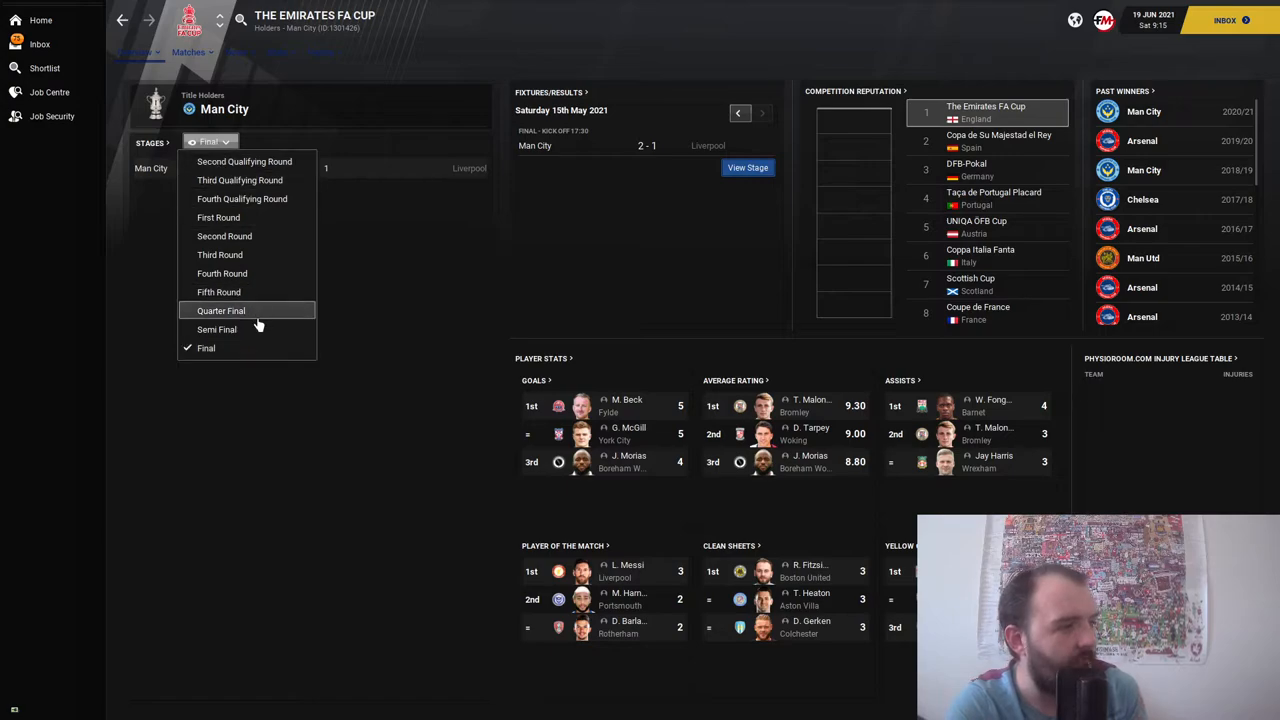
{"action": "left_click", "coordinate": [216, 328]}
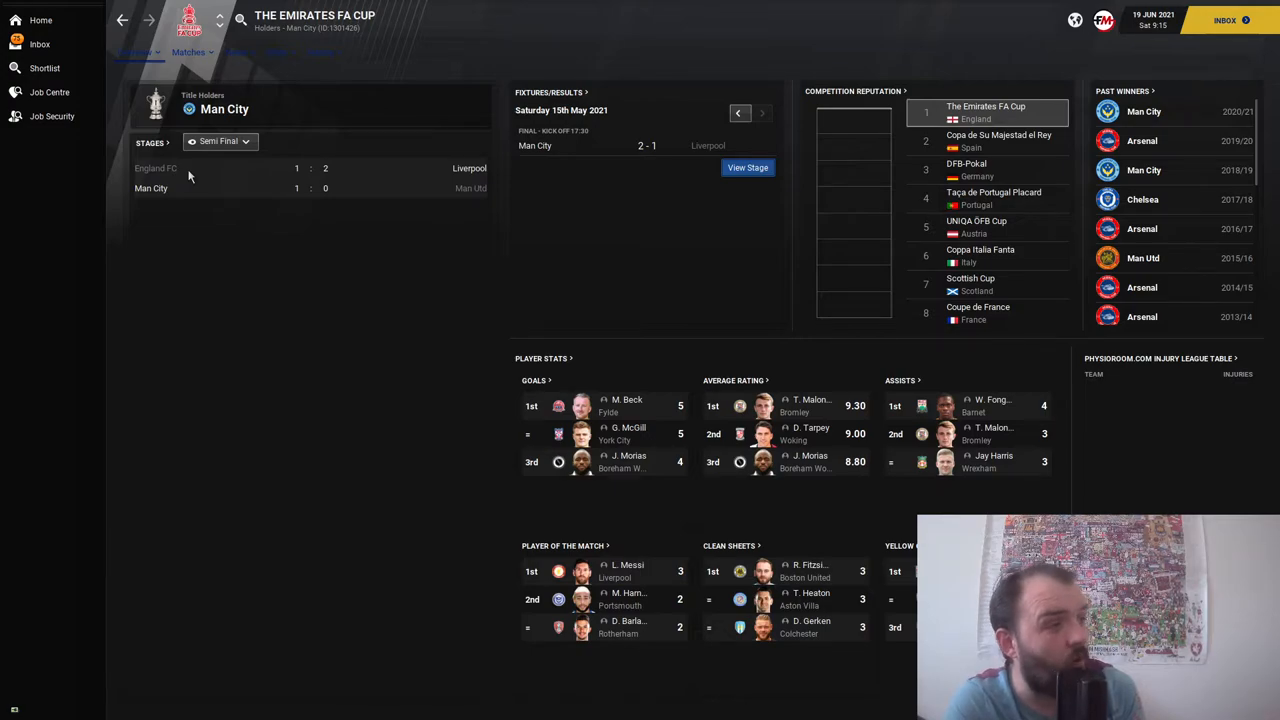
{"action": "mouse_move", "coordinate": [328, 188]}
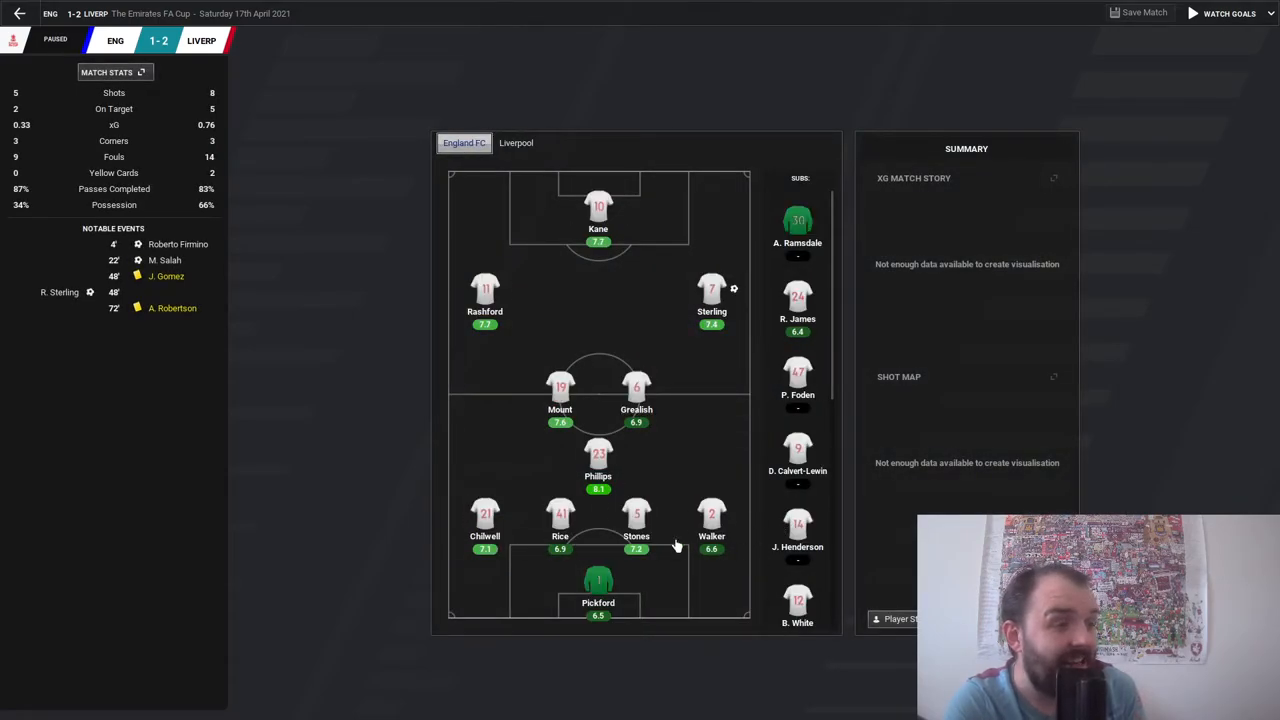
{"action": "mouse_move", "coordinate": [316, 336]}
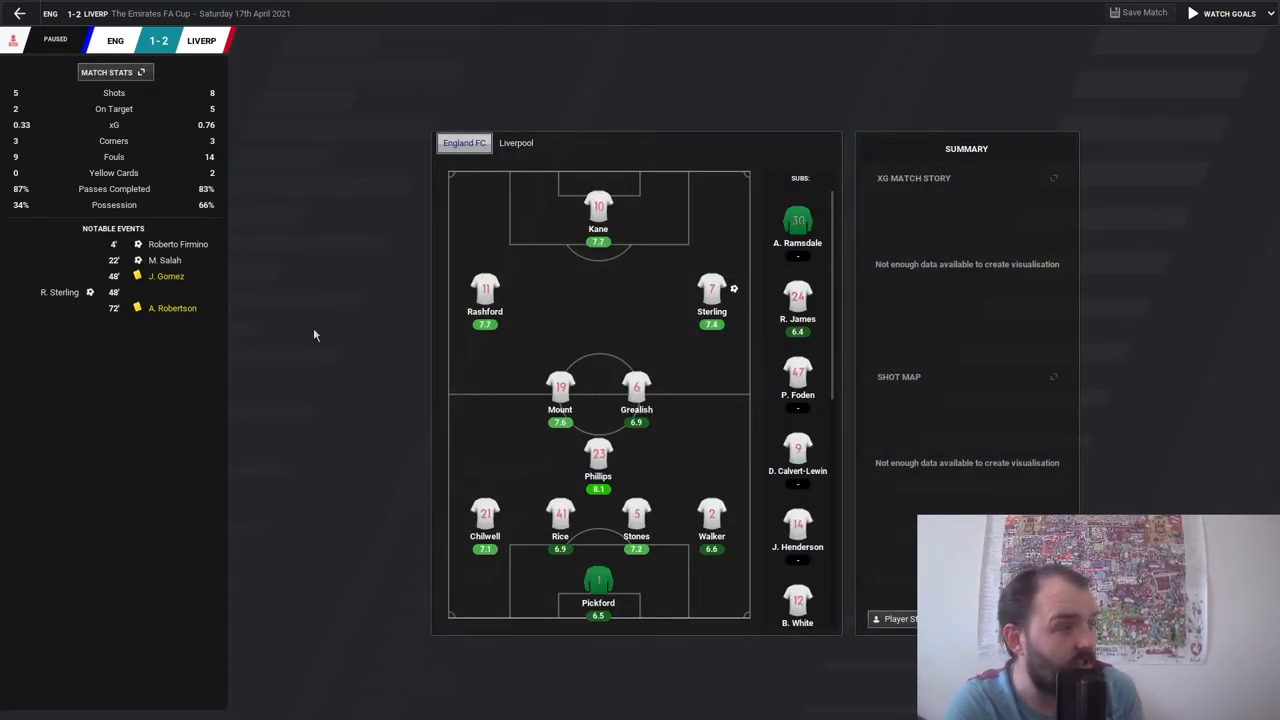
{"action": "mouse_move", "coordinate": [146, 292]}
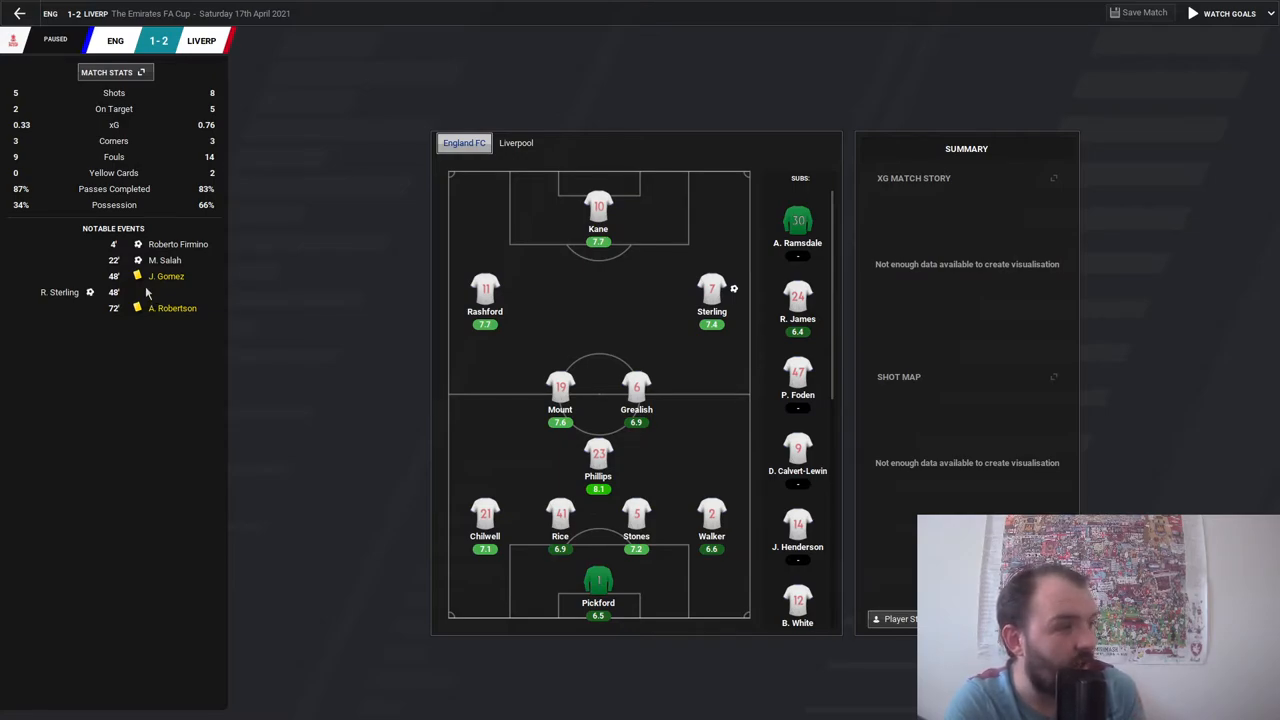
{"action": "mouse_move", "coordinate": [214, 290]}
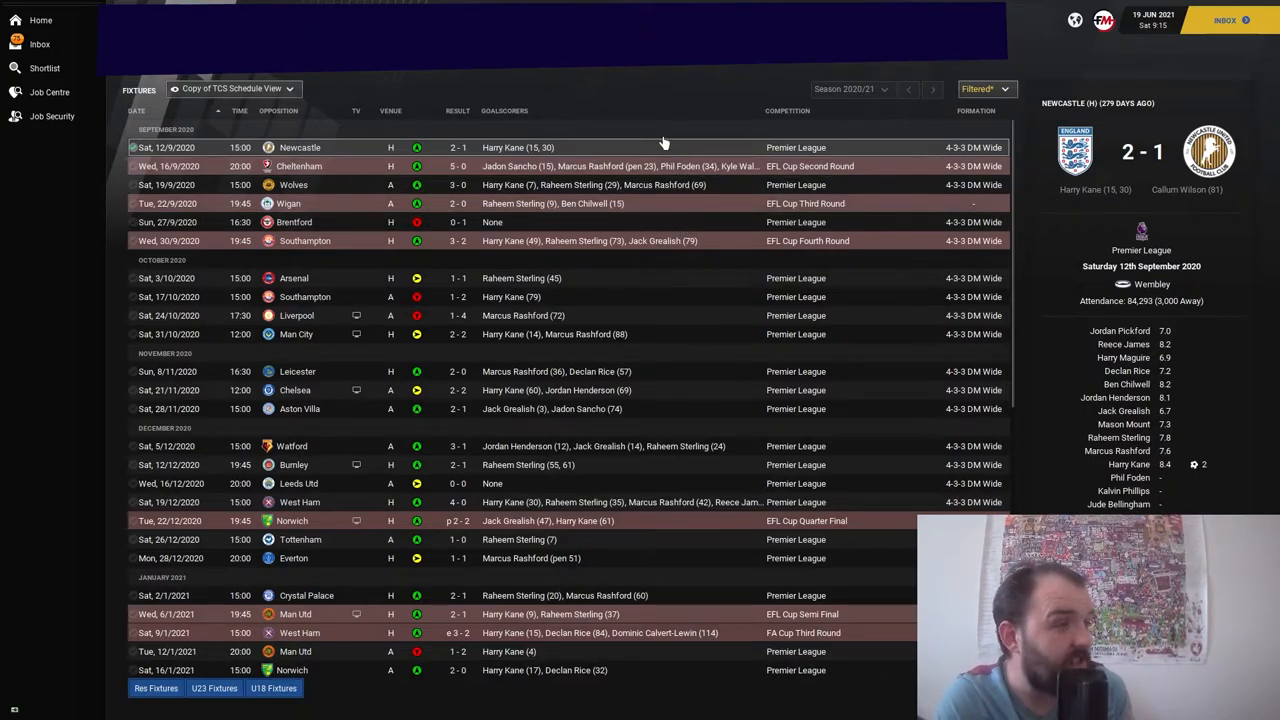
{"action": "mouse_move", "coordinate": [628, 140]}
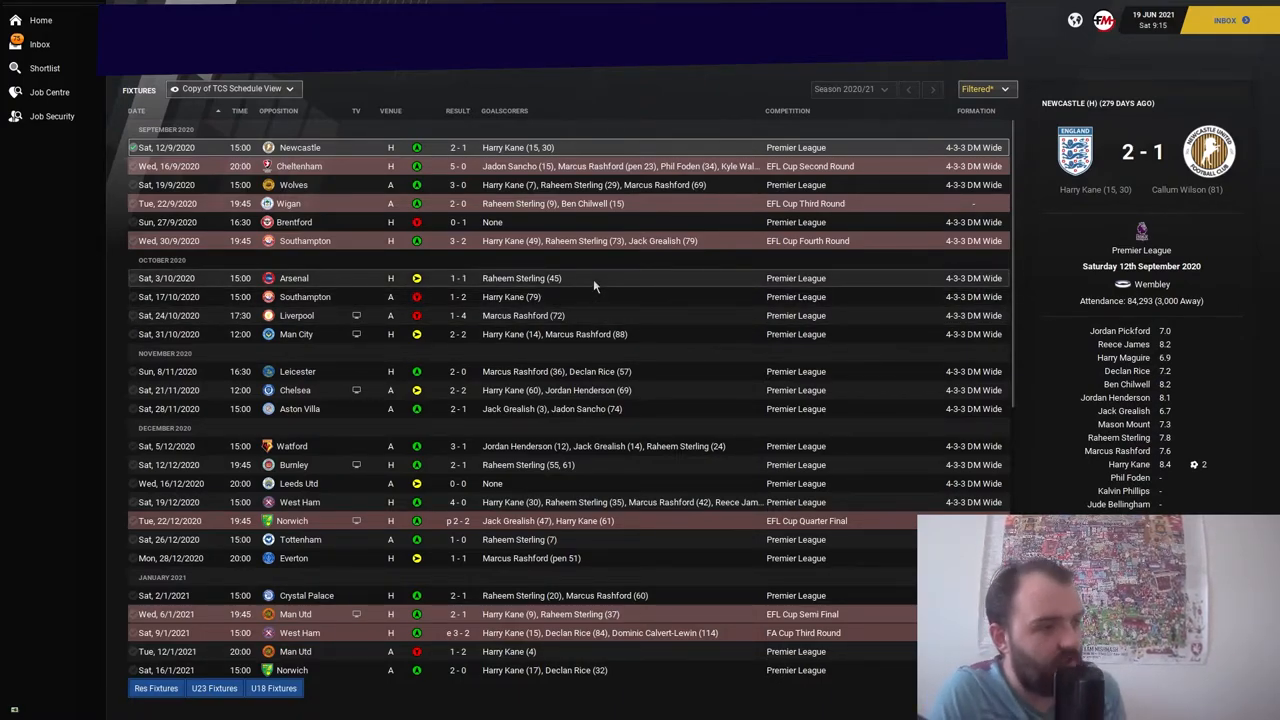
{"action": "mouse_move", "coordinate": [590, 278]}
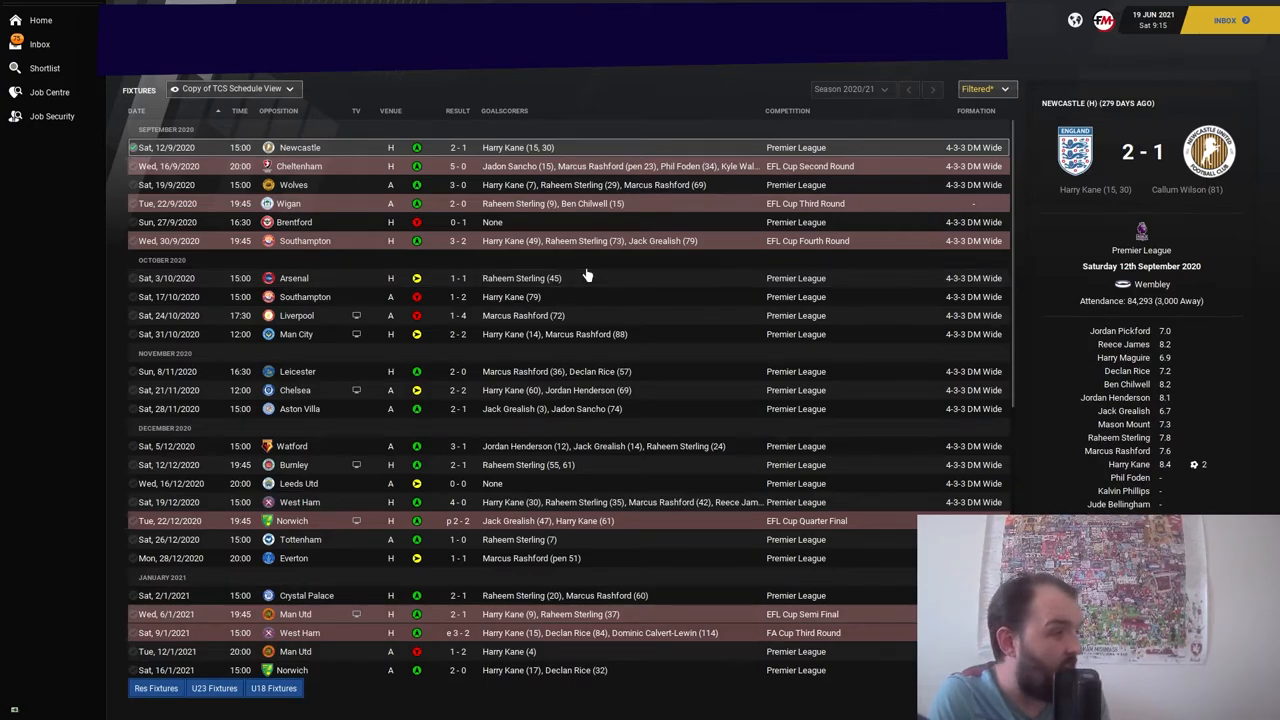
{"action": "mouse_move", "coordinate": [656, 384]}
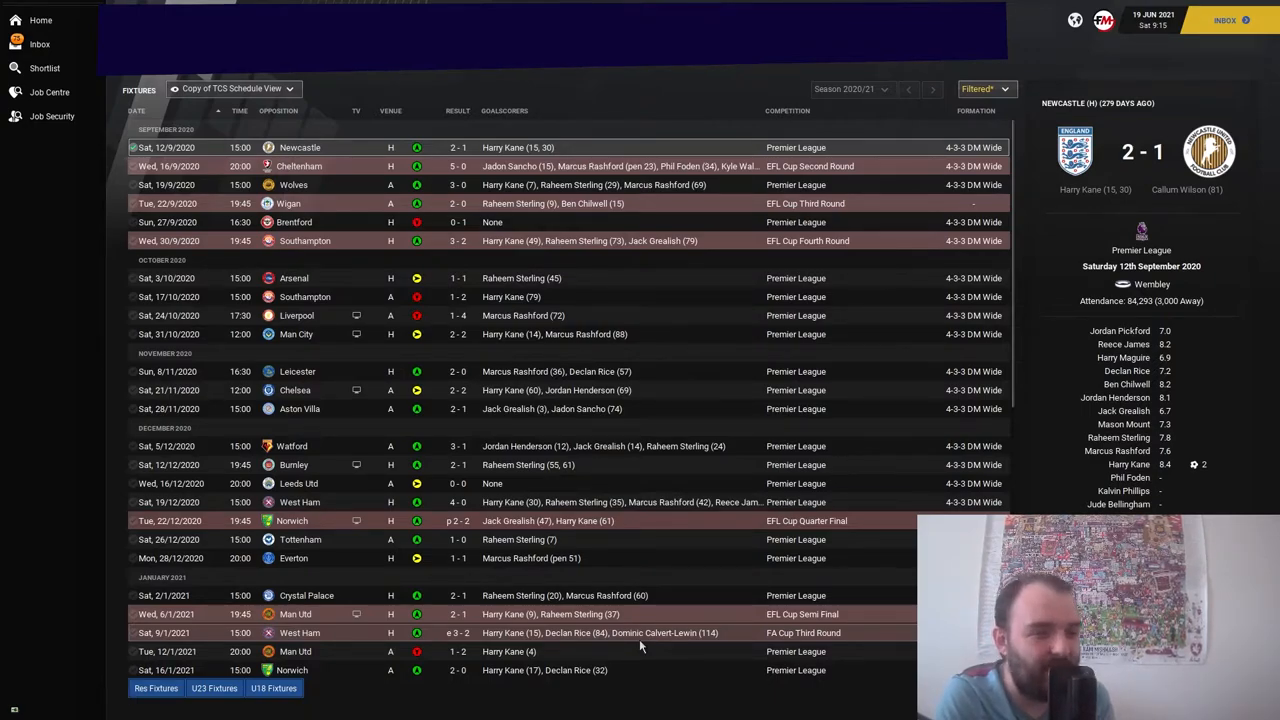
{"action": "mouse_move", "coordinate": [654, 632]}
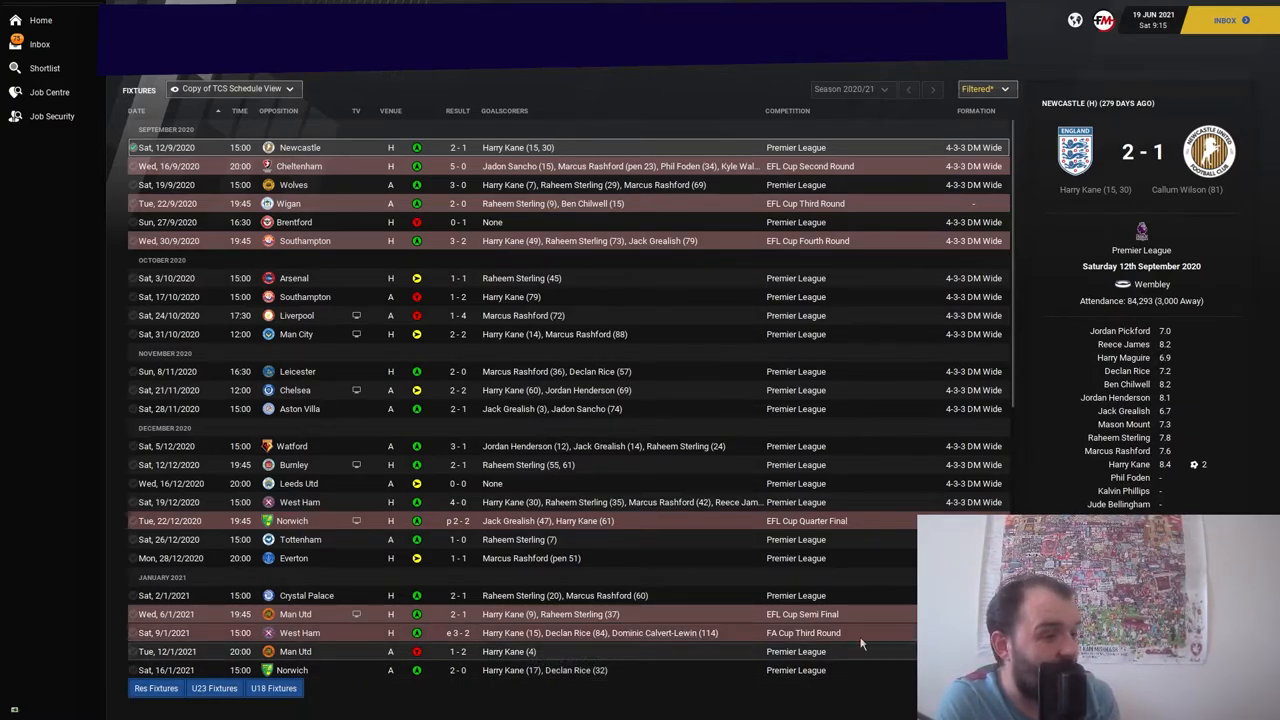
{"action": "mouse_move", "coordinate": [640, 370]}
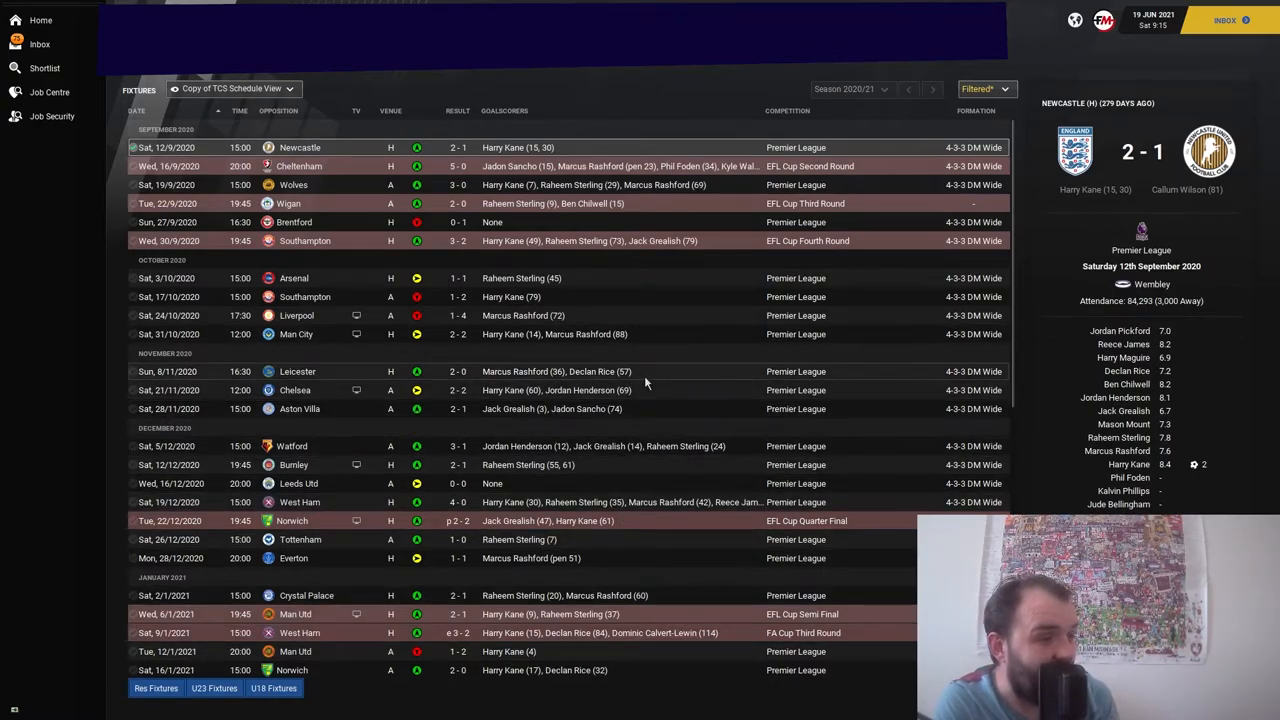
{"action": "scroll", "scroll_direction": "down", "scroll_amount": 3}
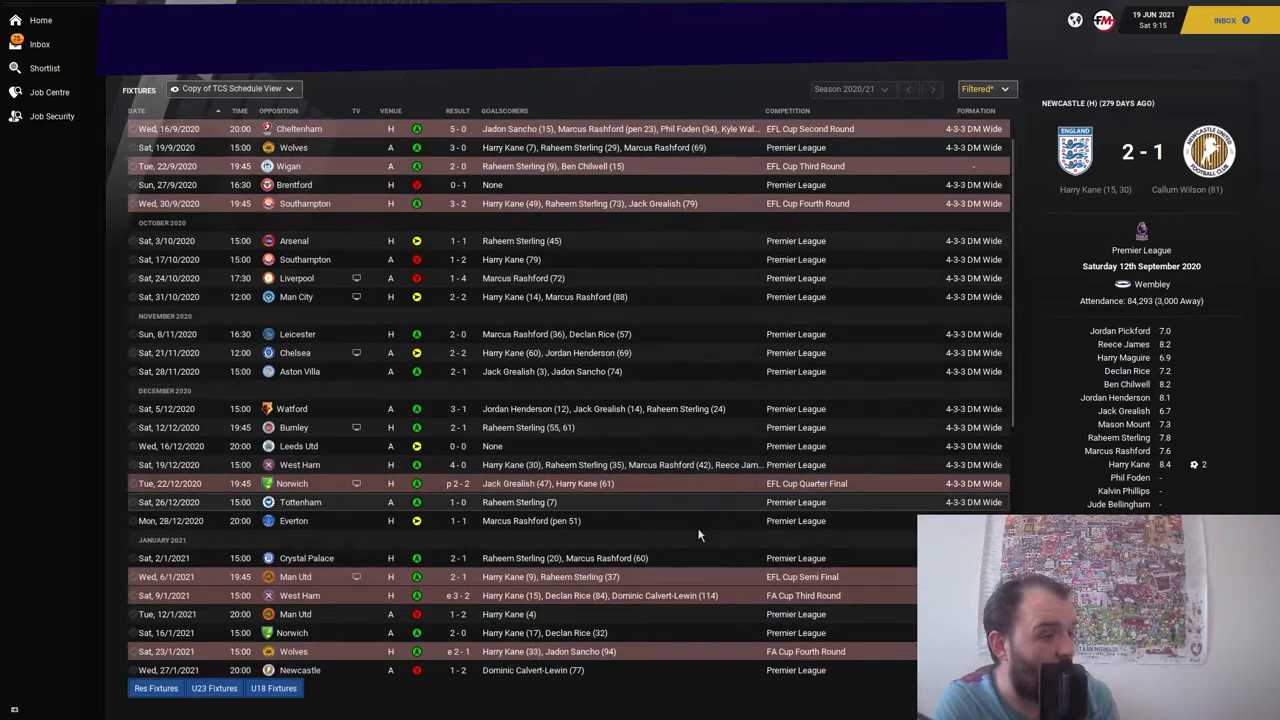
{"action": "scroll", "scroll_direction": "down", "scroll_amount": 3}
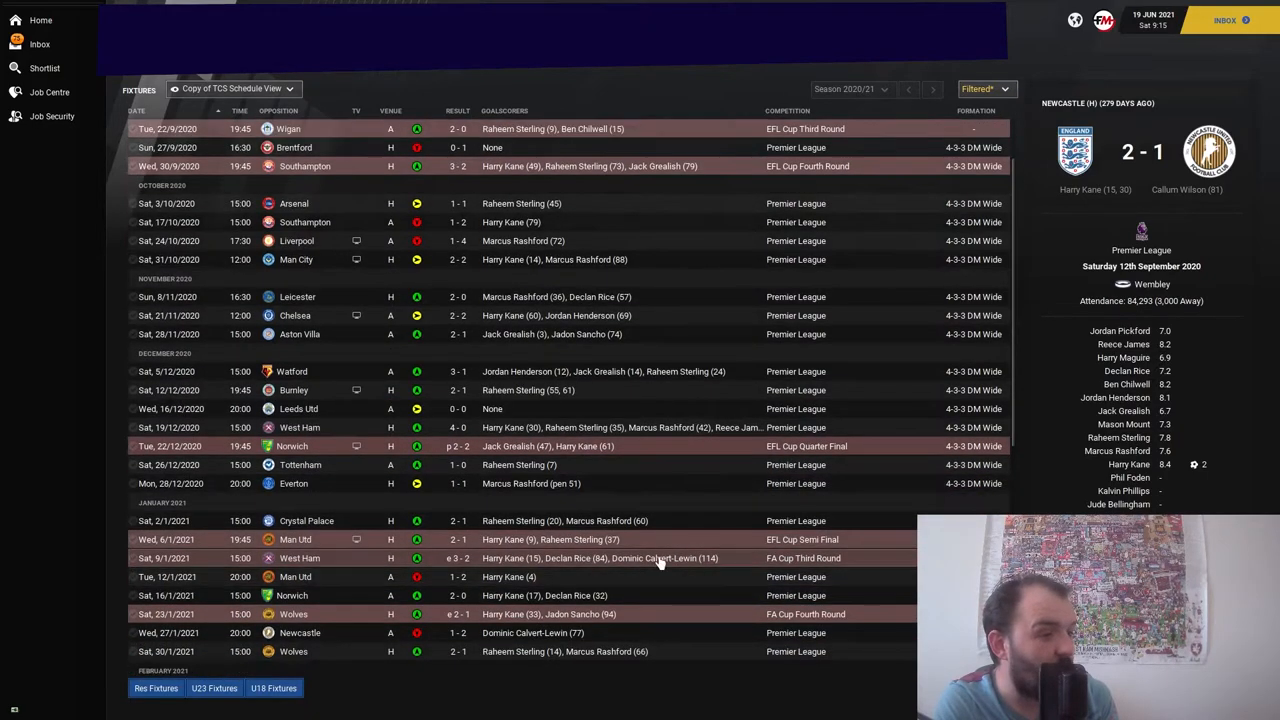
{"action": "scroll", "scroll_direction": "down", "scroll_amount": 3}
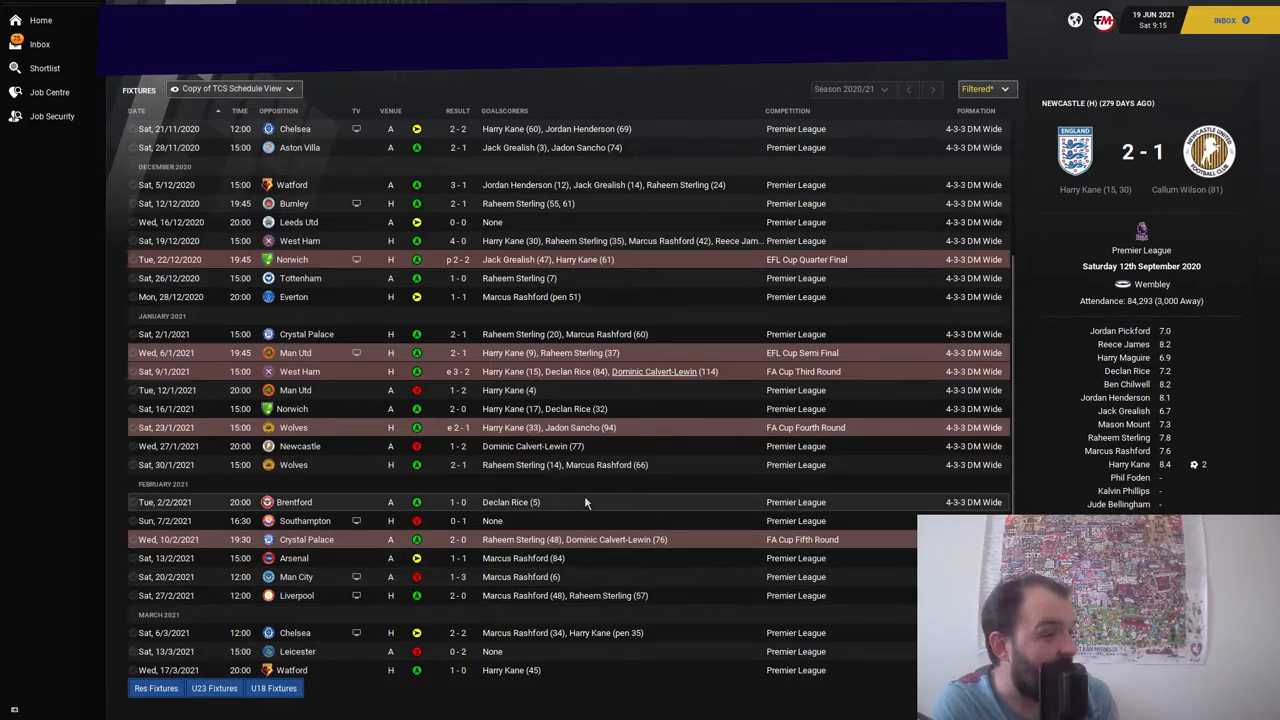
{"action": "mouse_move", "coordinate": [598, 498]}
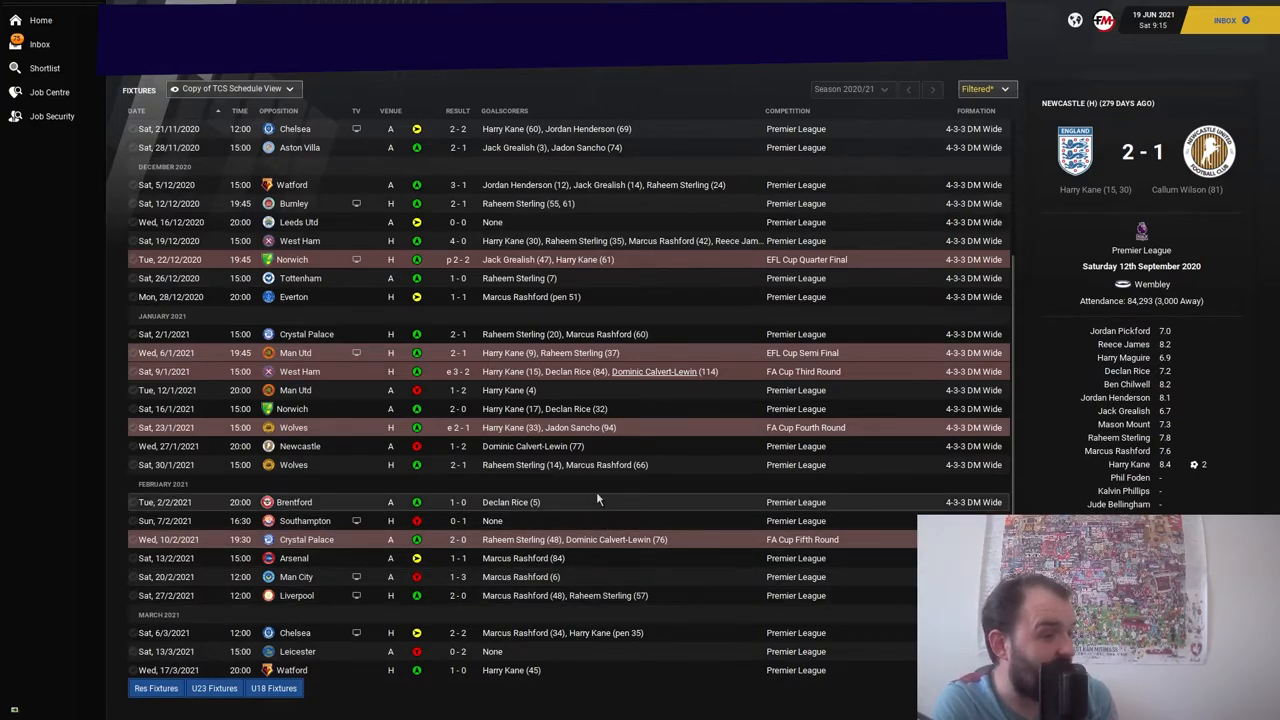
{"action": "scroll", "scroll_direction": "down", "scroll_amount": 3}
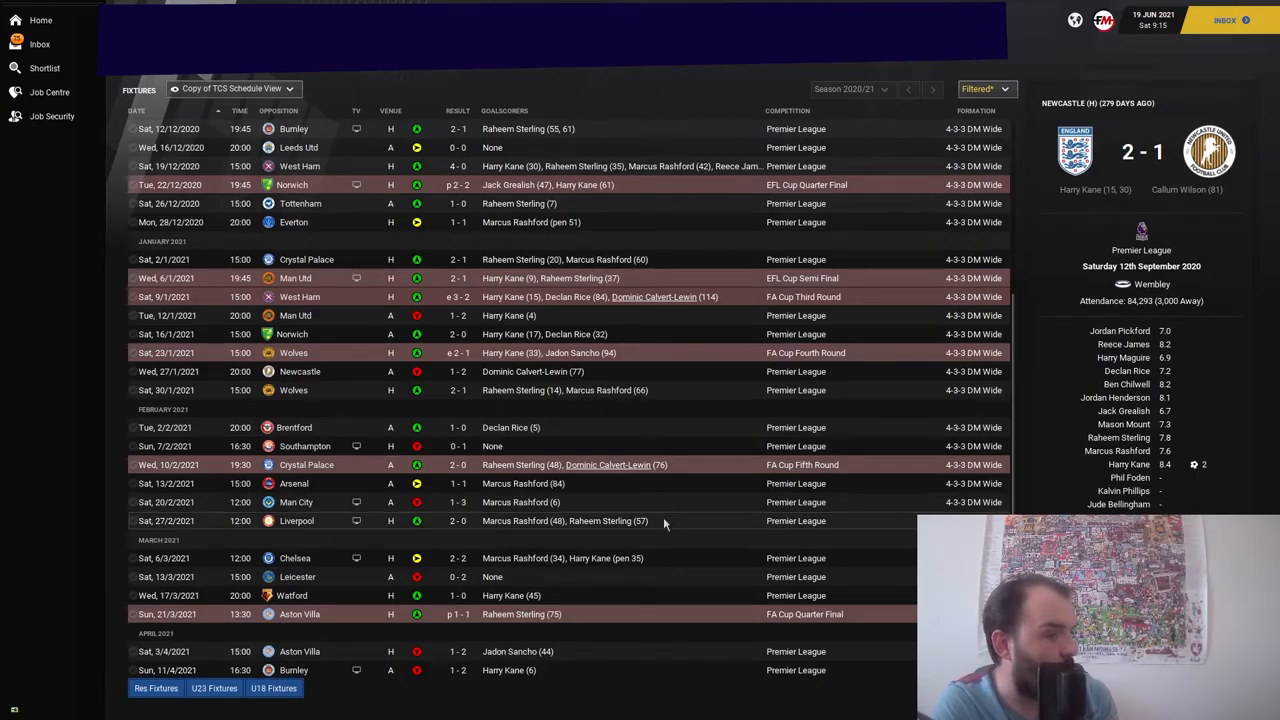
{"action": "scroll", "scroll_direction": "down", "scroll_amount": 3}
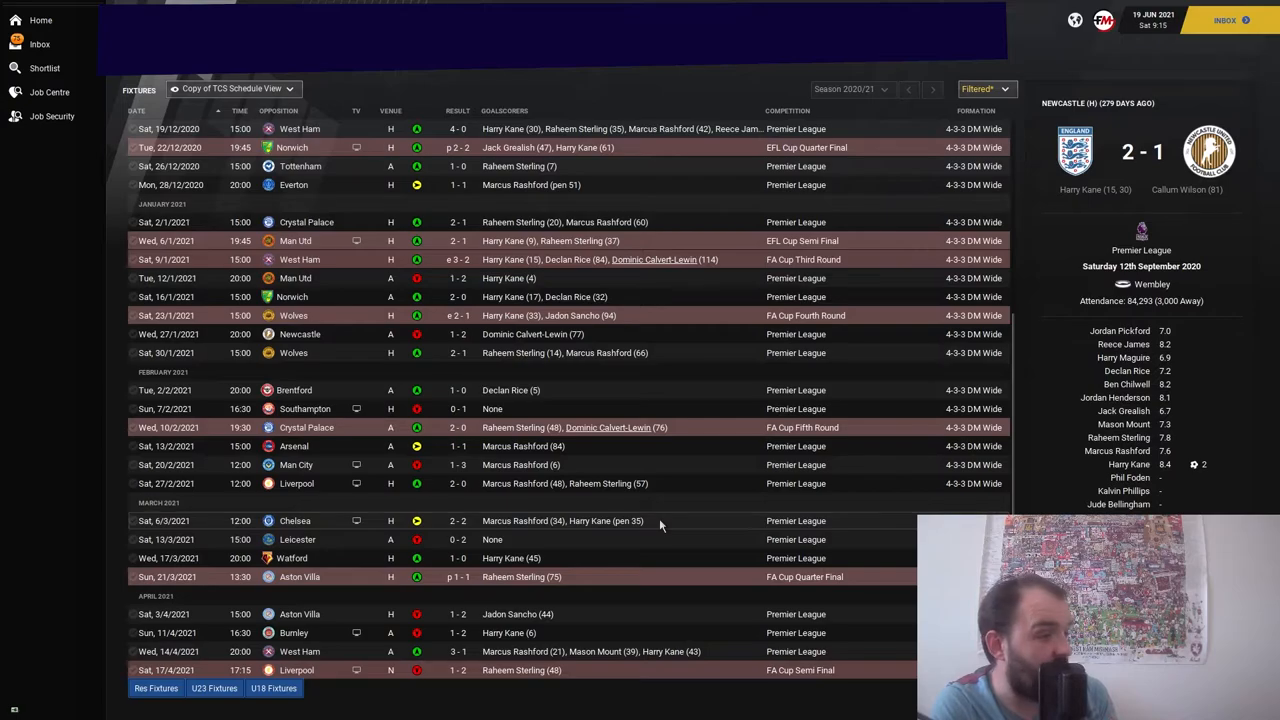
{"action": "scroll", "scroll_direction": "down", "scroll_amount": 3}
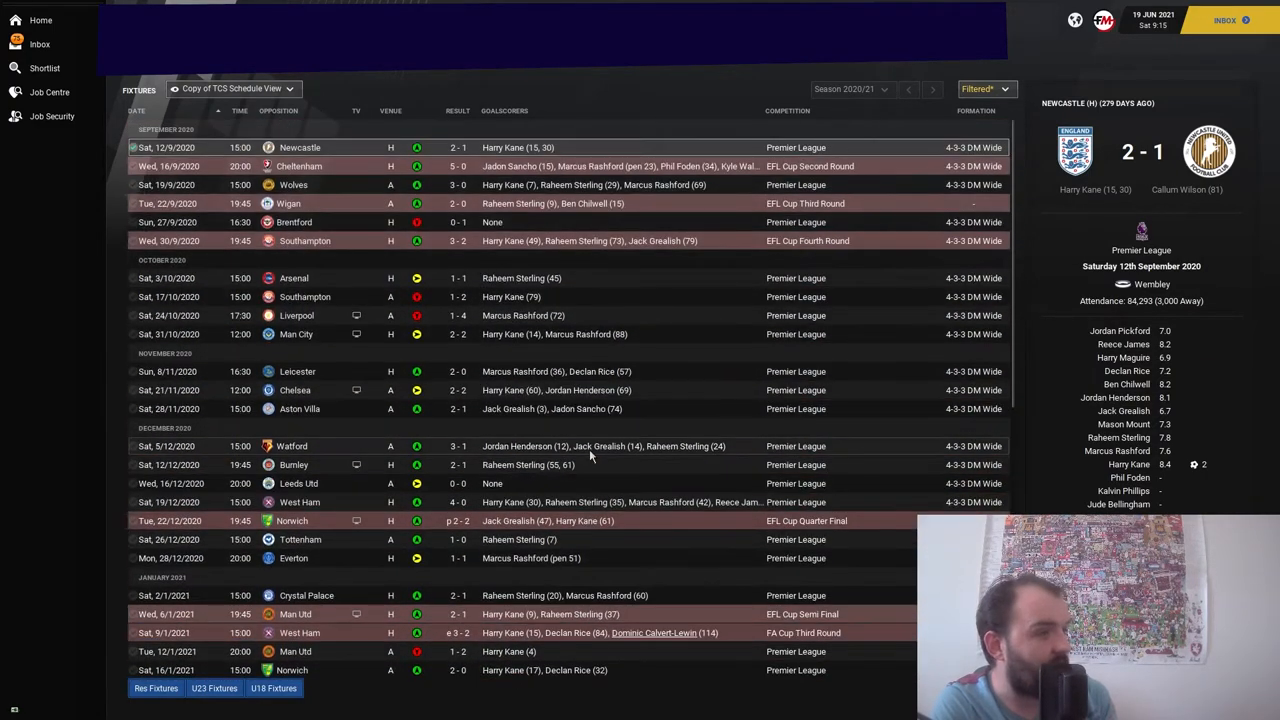
{"action": "scroll", "scroll_direction": "down", "scroll_amount": 3}
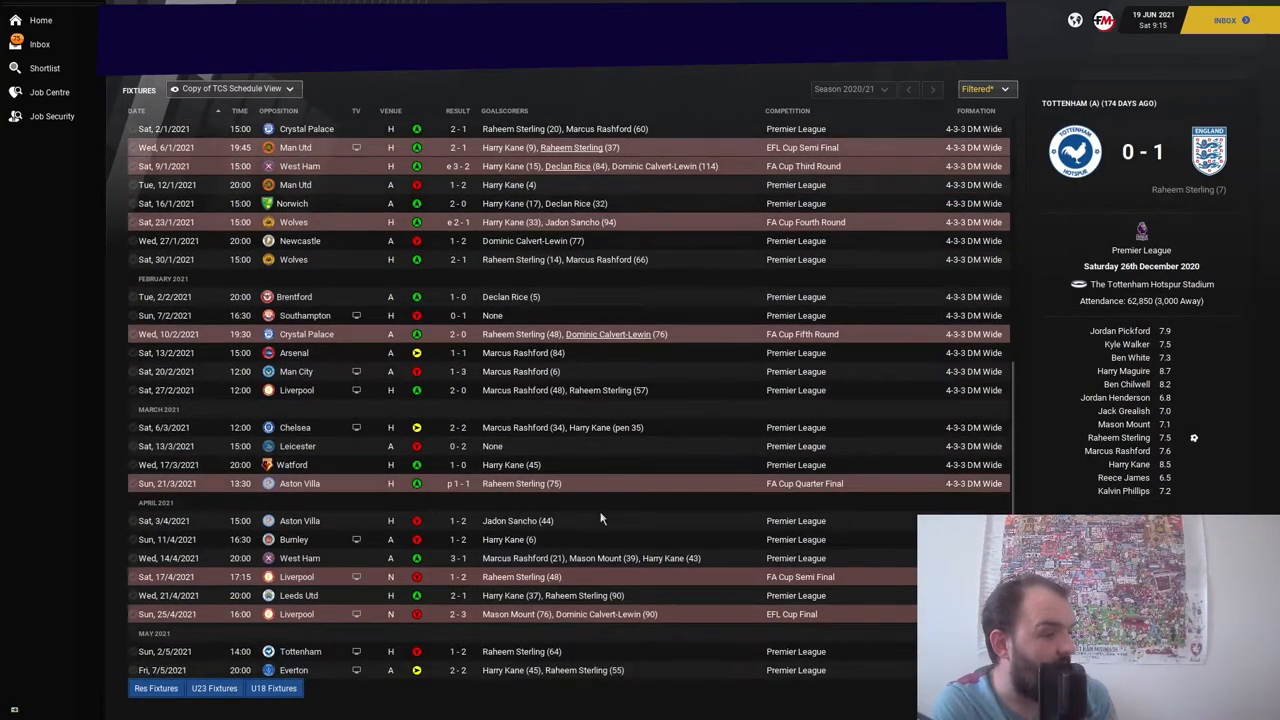
{"action": "scroll", "scroll_direction": "down", "scroll_amount": 3}
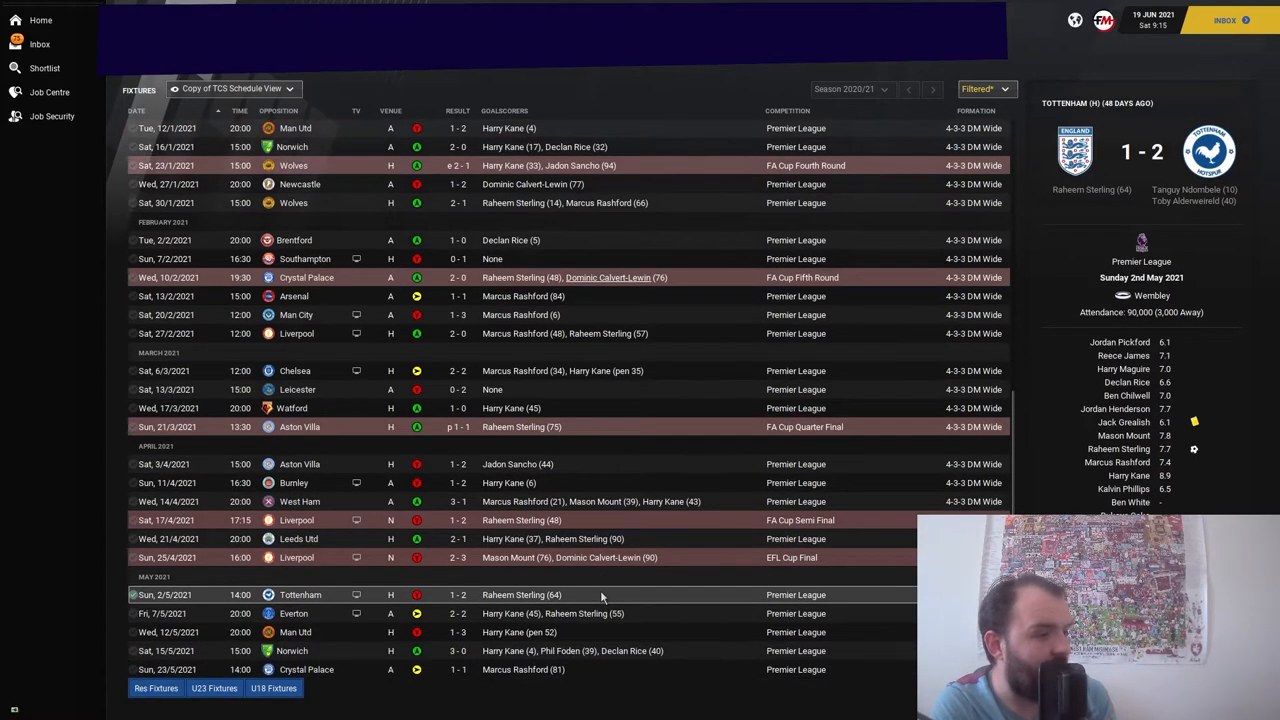
{"action": "mouse_move", "coordinate": [624, 584]}
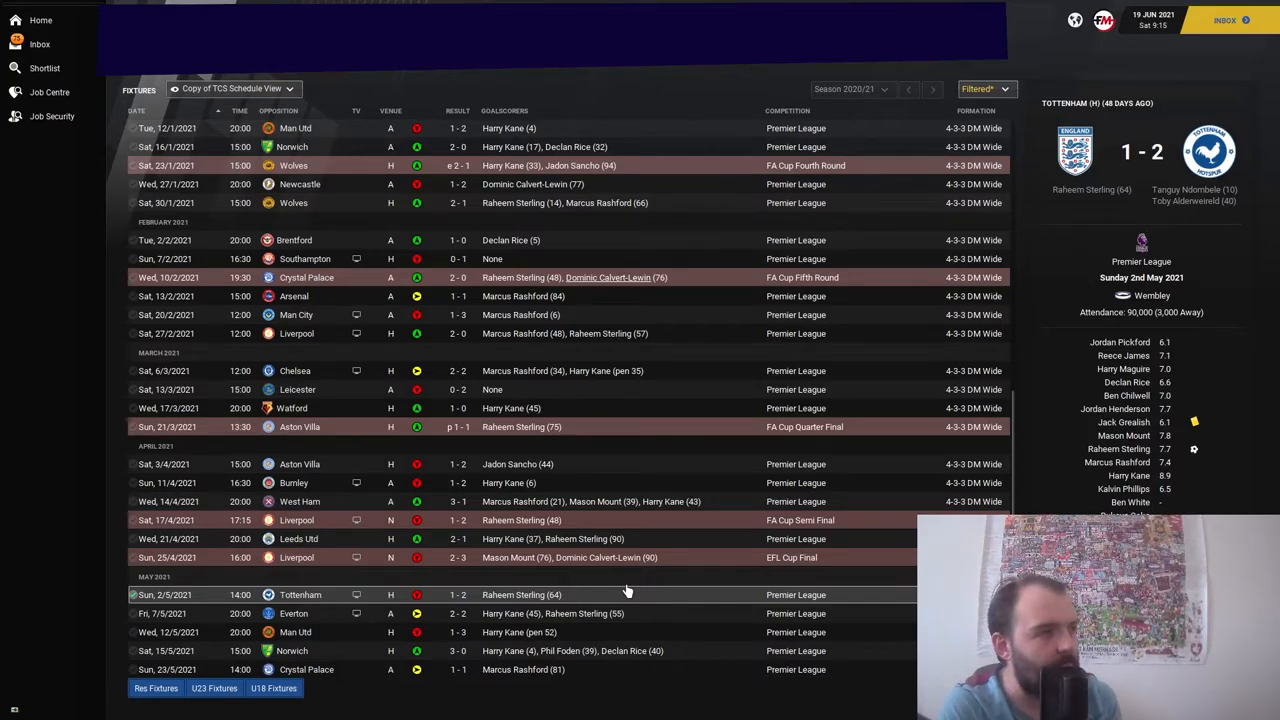
{"action": "mouse_move", "coordinate": [648, 586]}
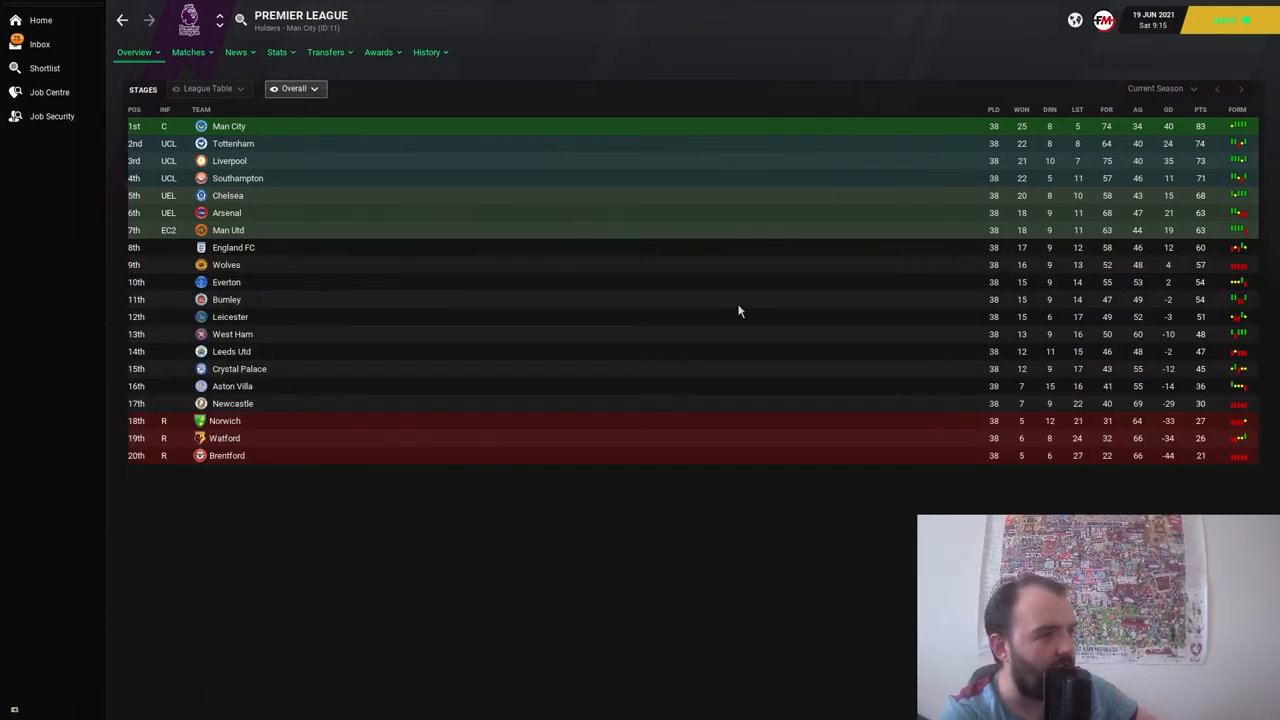
Step: Show the All Transfers list for the Premier League's 2020/21 season
{"action": "left_click", "coordinate": [324, 52]}
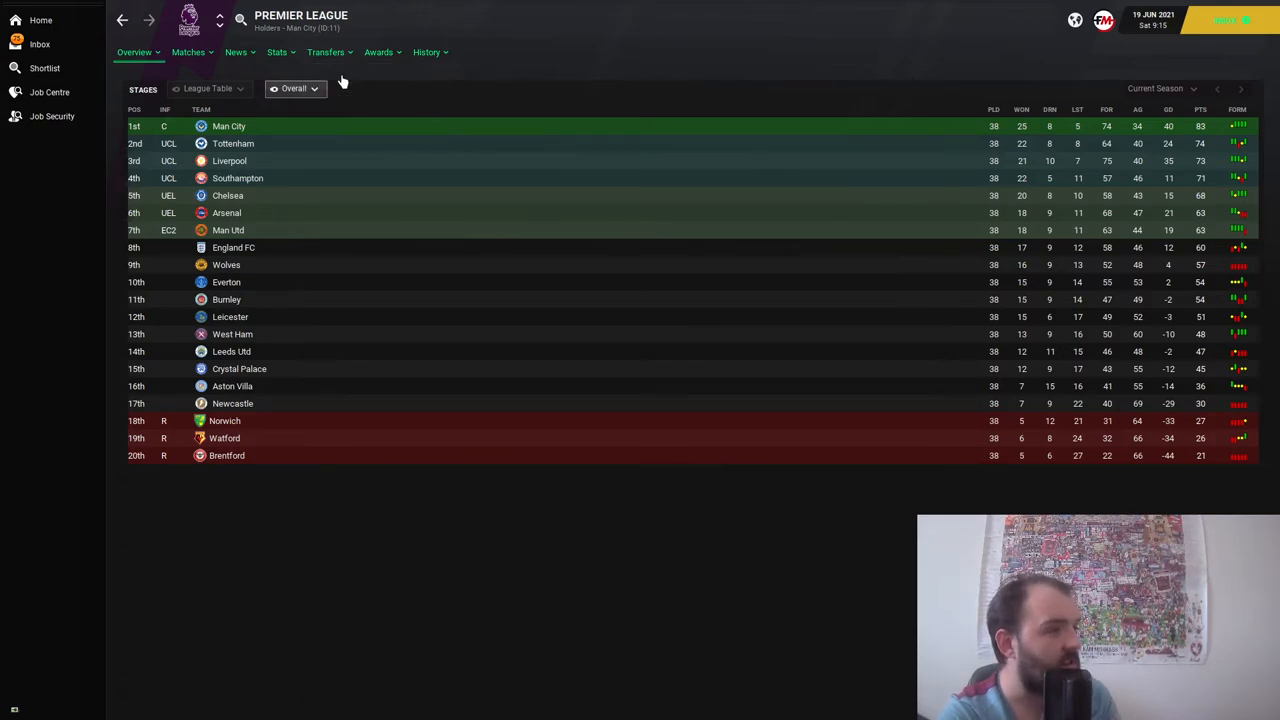
{"action": "left_click", "coordinate": [324, 52]}
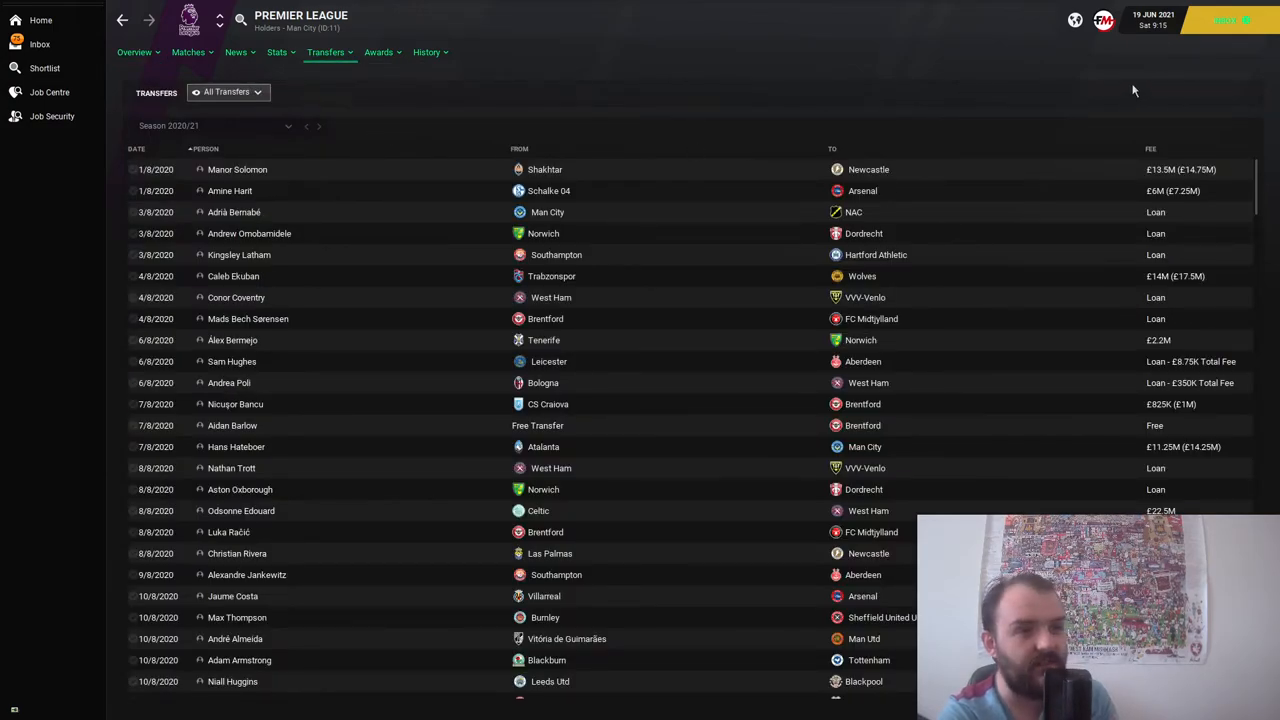
Step: Sort the transfers by highest fee, review the list, then return to the final league table
{"action": "left_click", "coordinate": [1150, 148]}
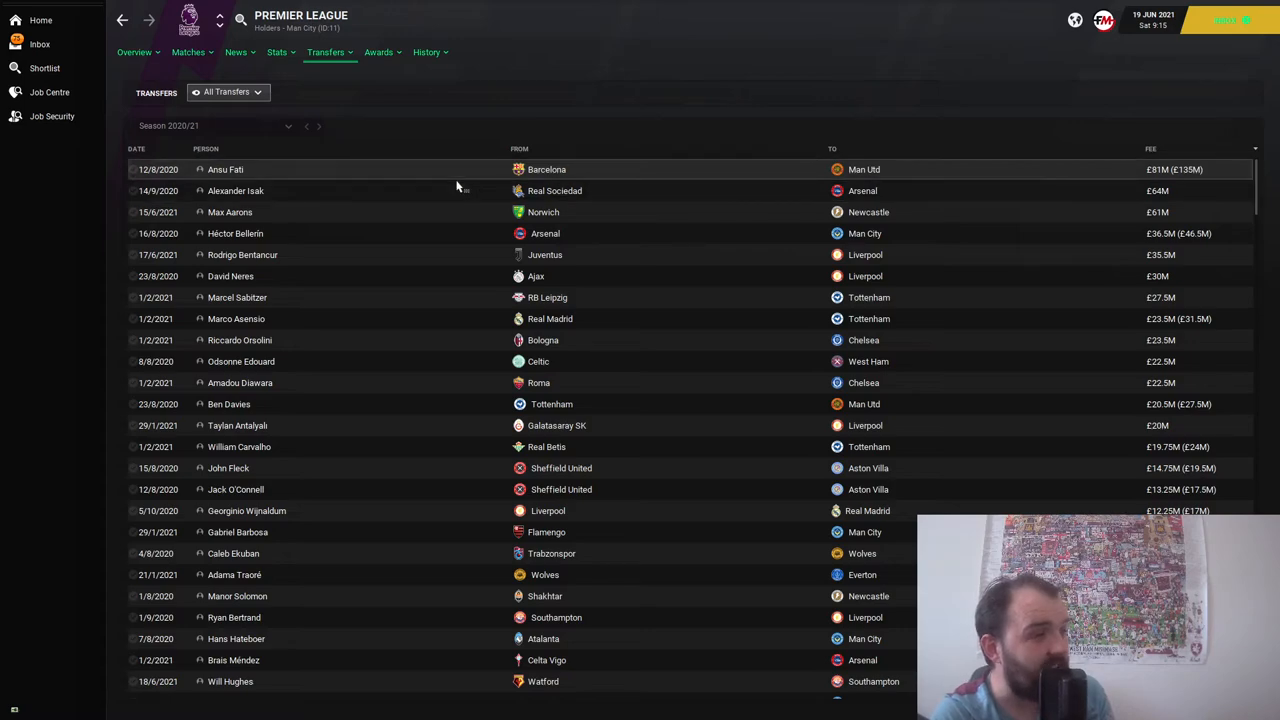
{"action": "mouse_move", "coordinate": [310, 202]}
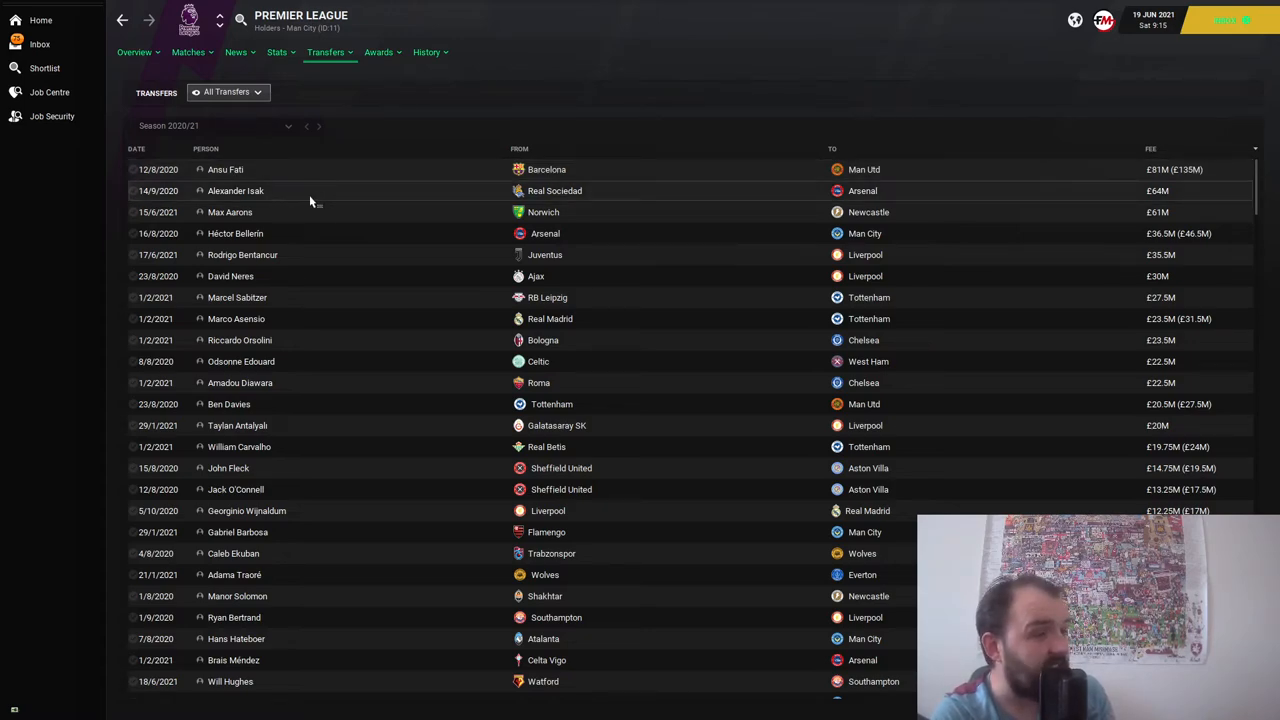
{"action": "mouse_move", "coordinate": [310, 212]}
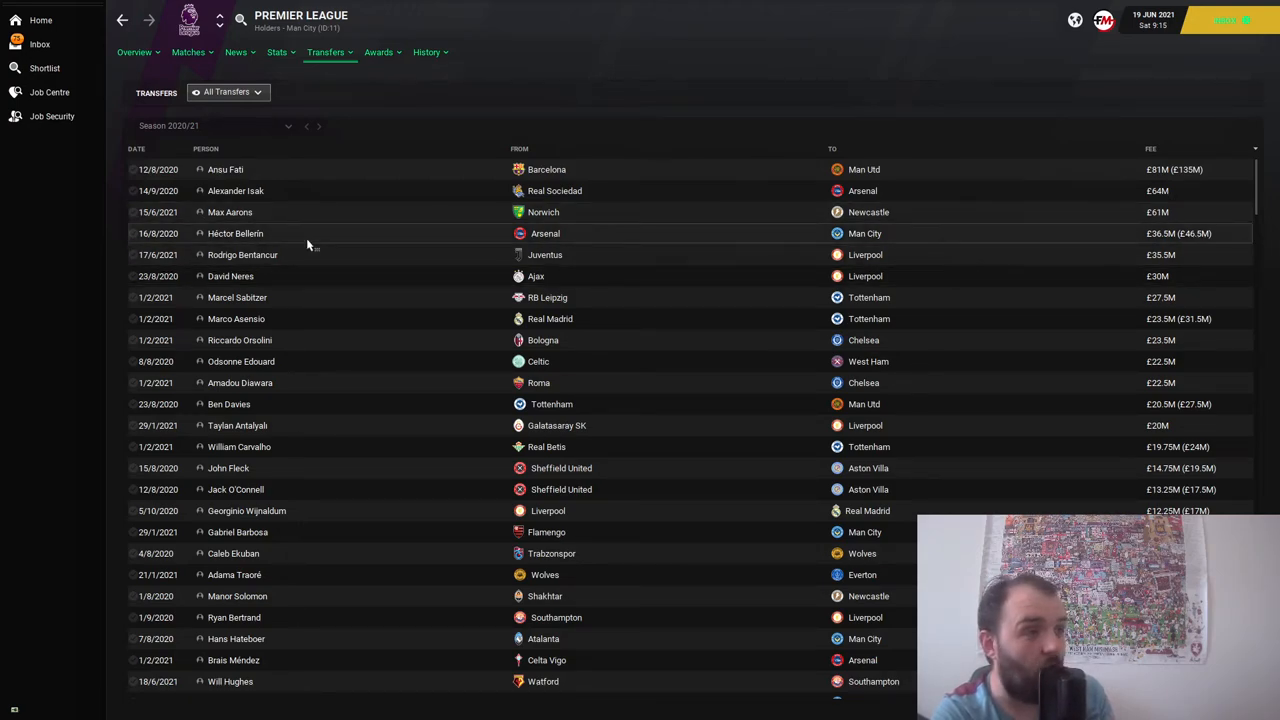
{"action": "mouse_move", "coordinate": [302, 276]}
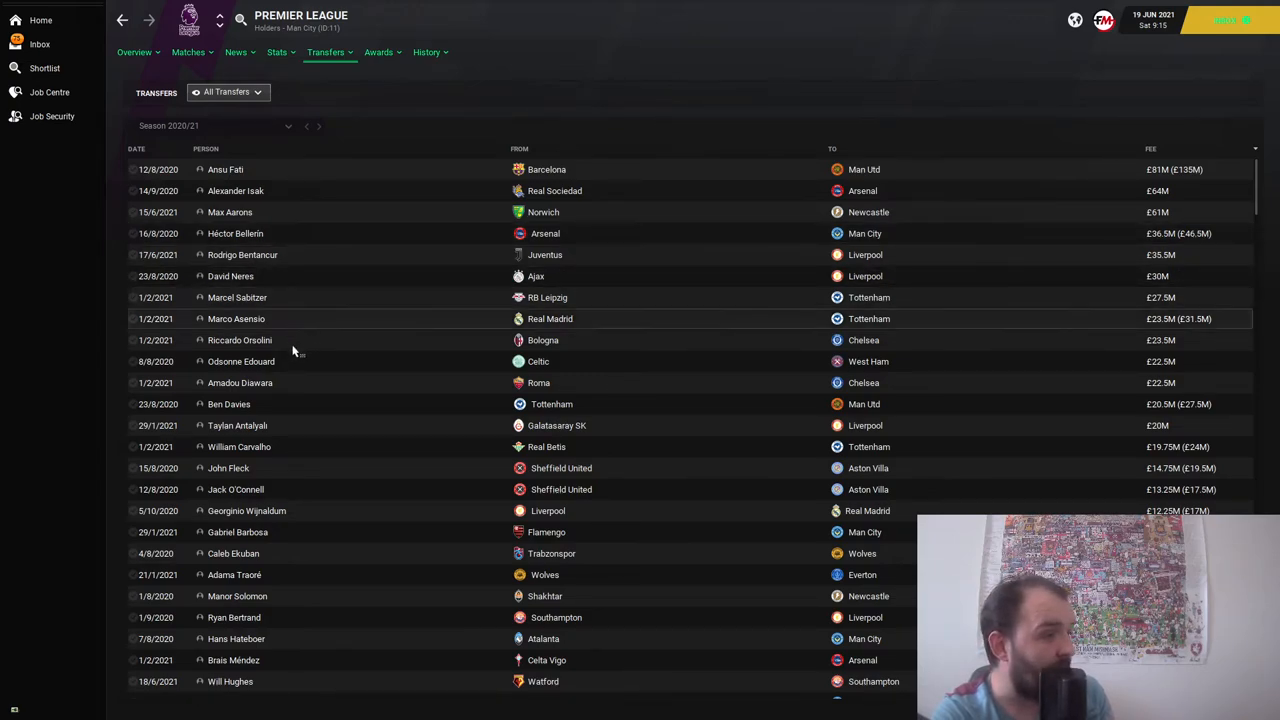
{"action": "mouse_move", "coordinate": [292, 360]}
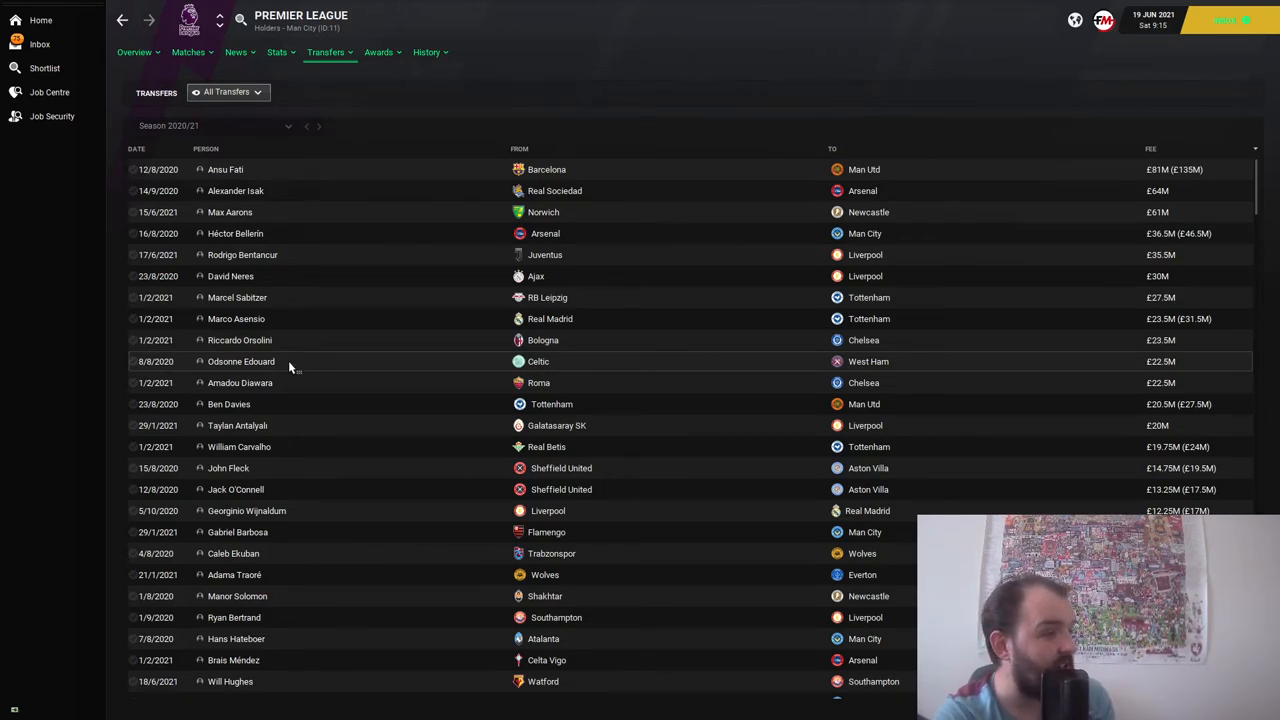
{"action": "mouse_move", "coordinate": [270, 468]}
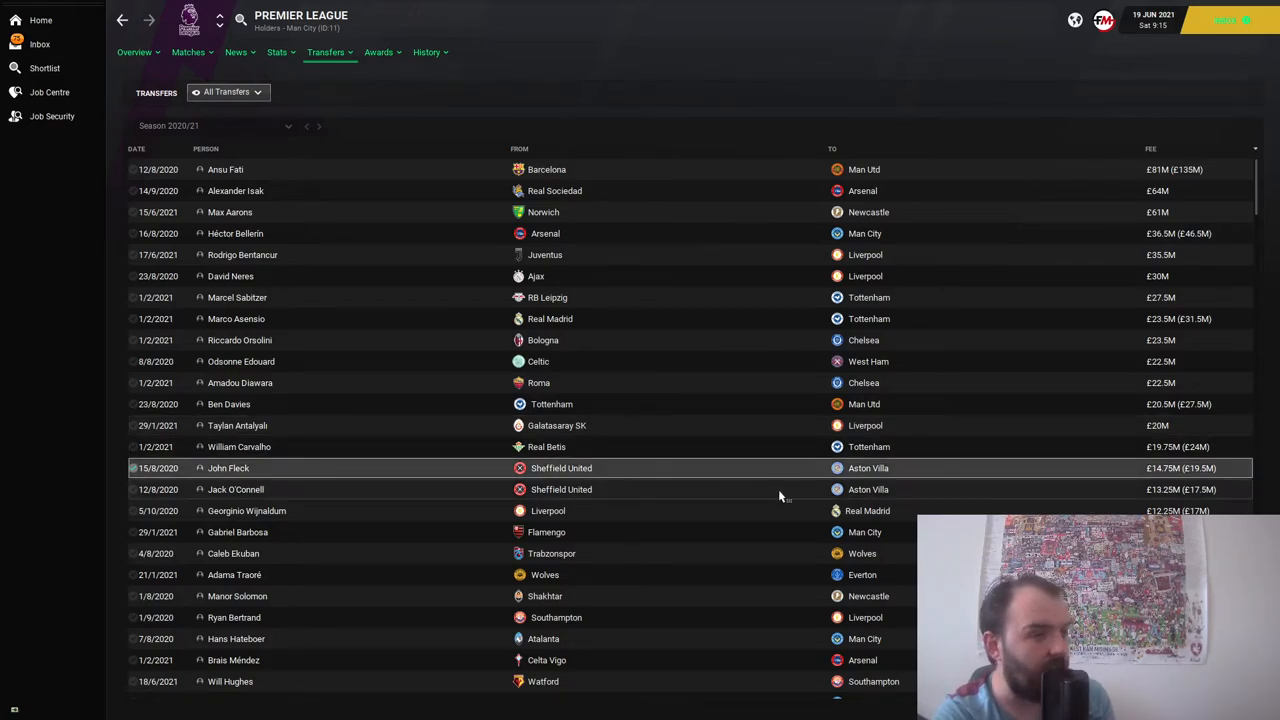
{"action": "mouse_move", "coordinate": [300, 488]}
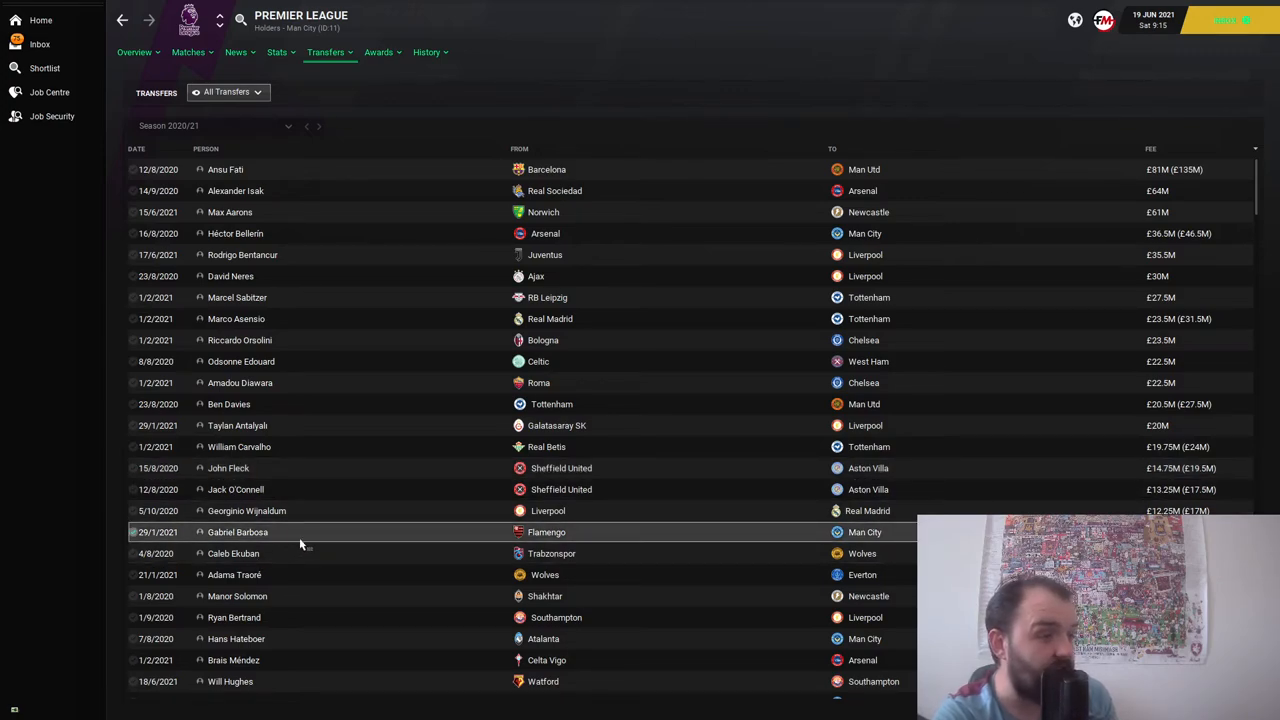
{"action": "scroll", "scroll_direction": "down", "scroll_amount": 3}
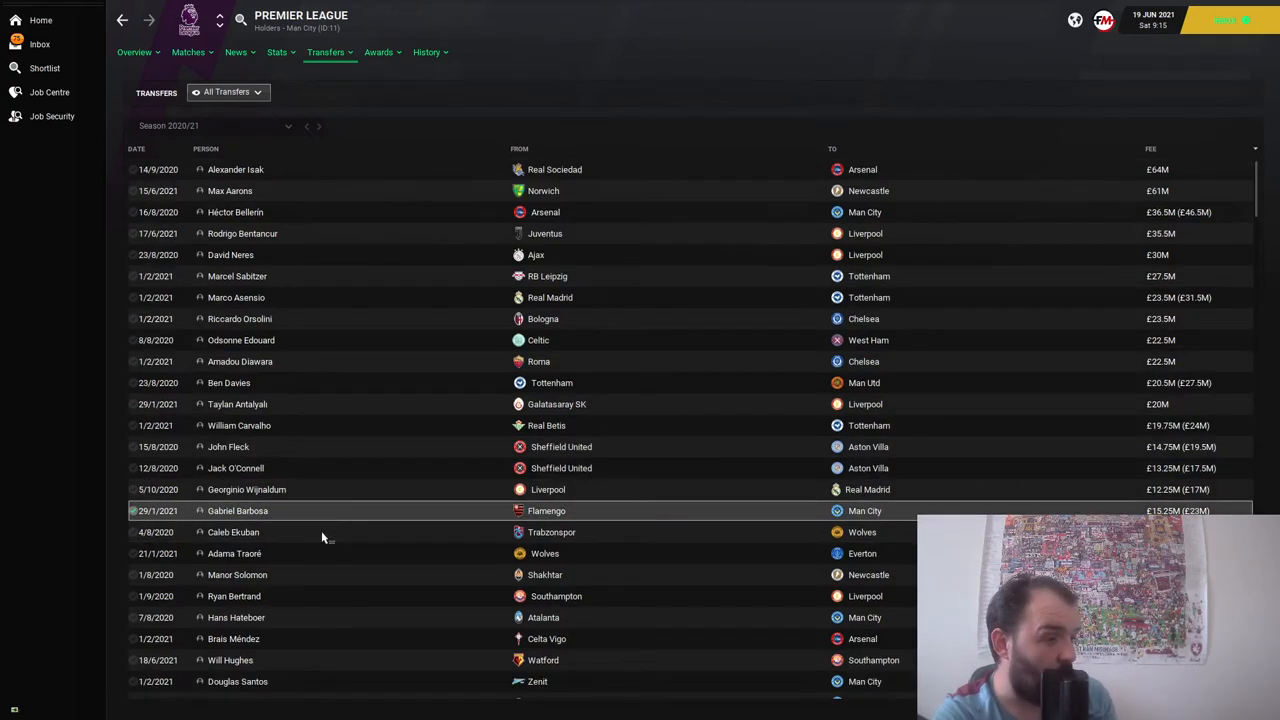
{"action": "scroll", "scroll_direction": "down", "scroll_amount": 3}
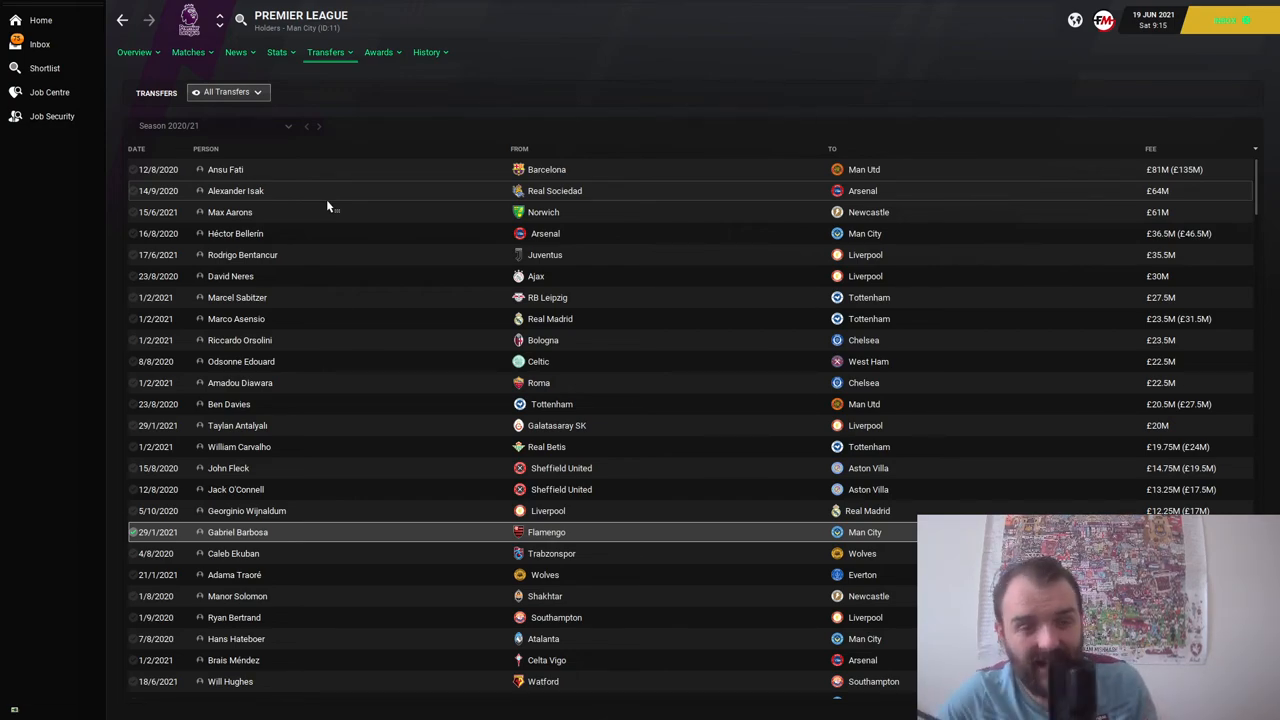
{"action": "left_click", "coordinate": [134, 52]}
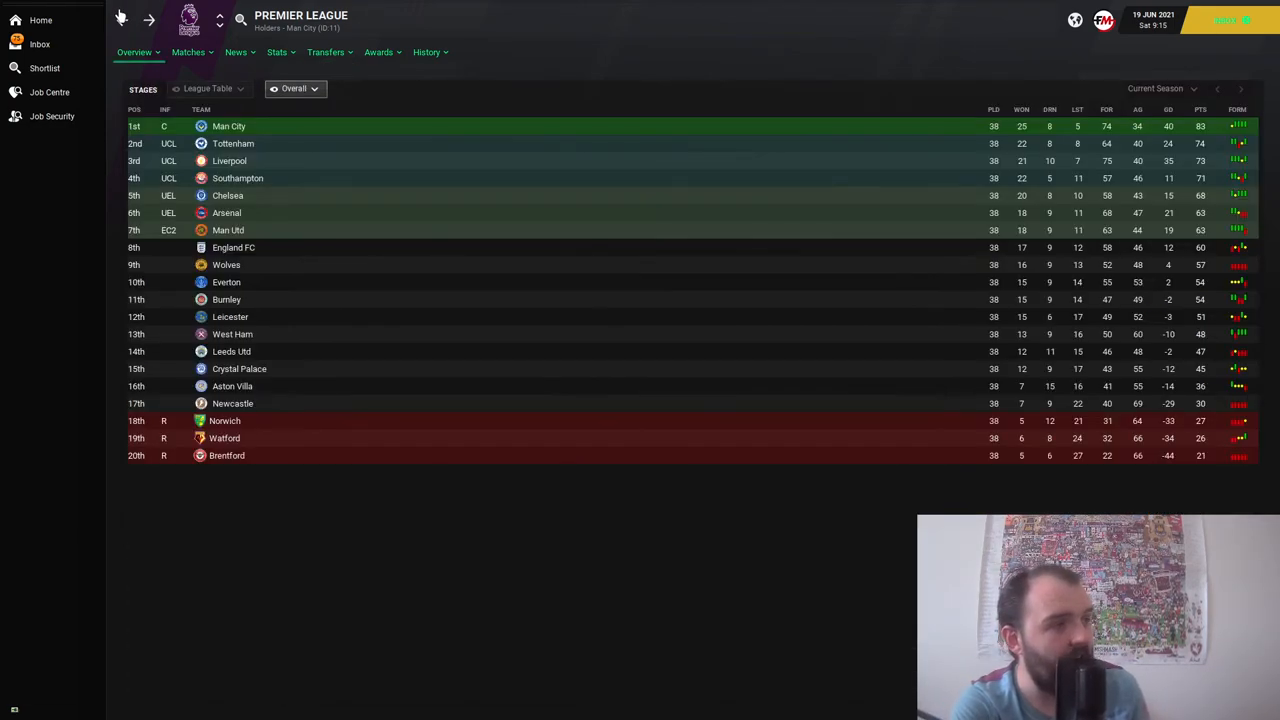